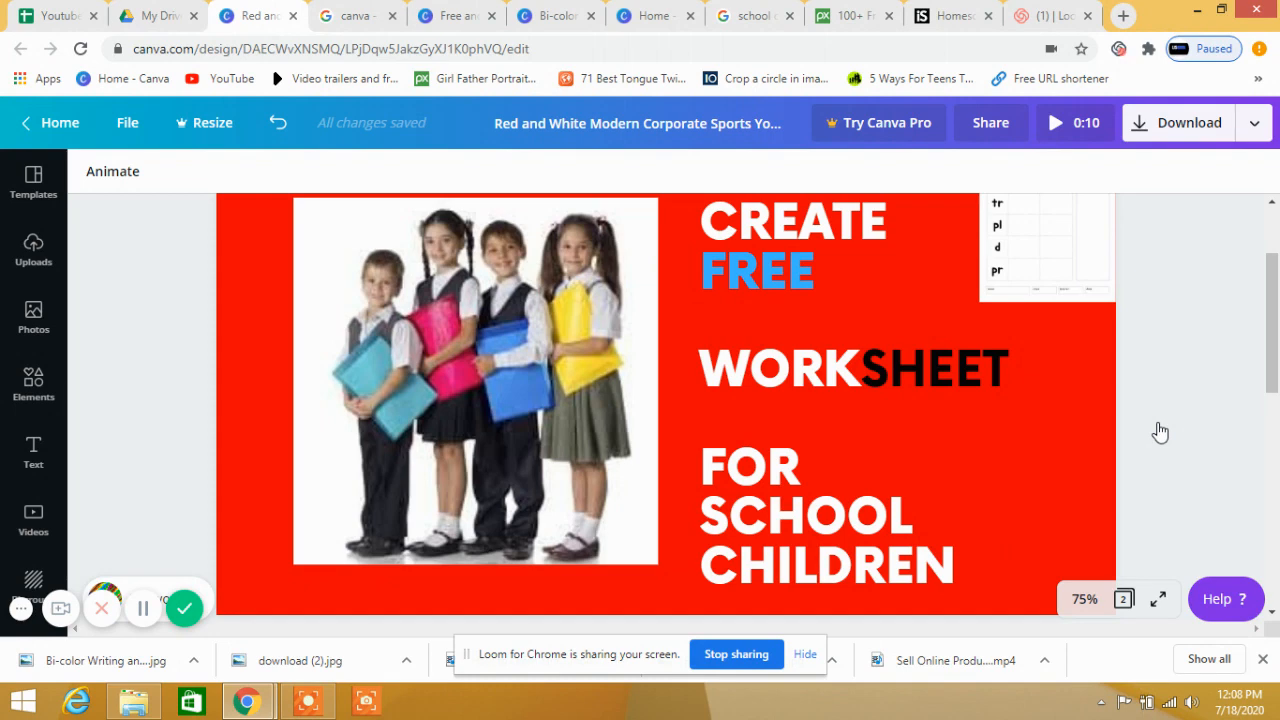
Switch from the Google results for Canva to the Canva Worksheet Templates page.
left_click(844, 376)
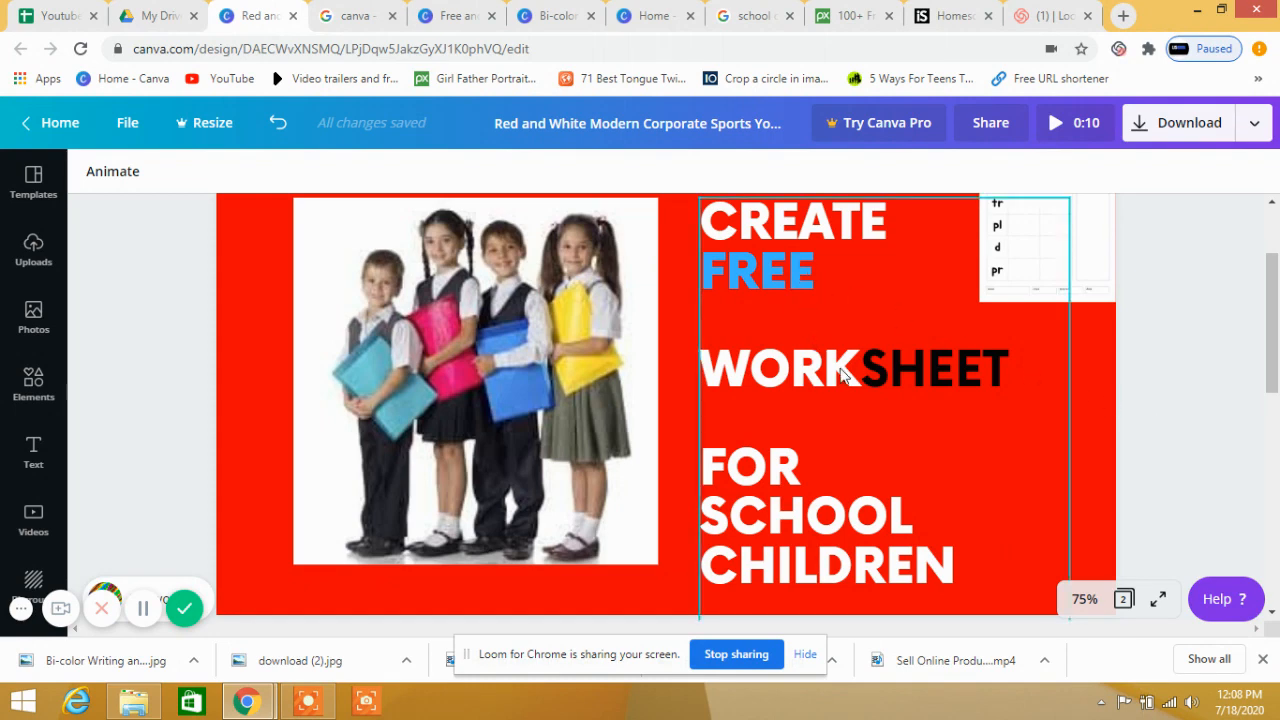
mouse_move(830, 530)
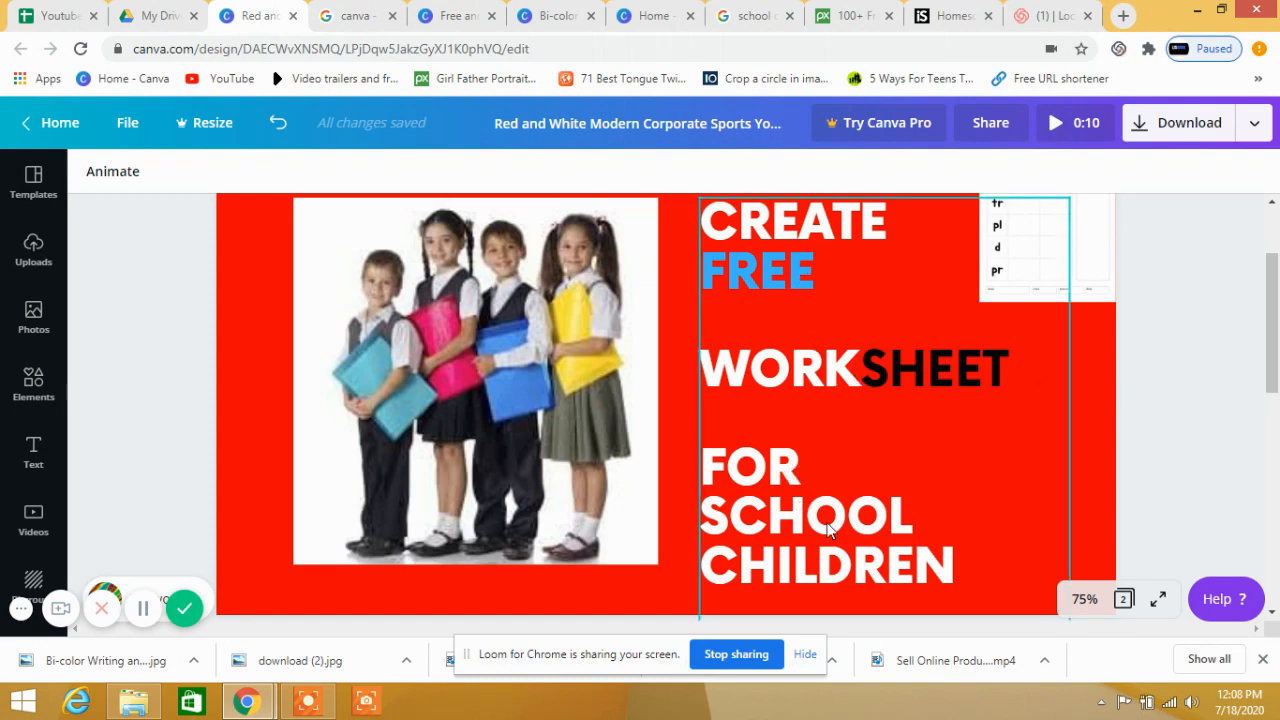
mouse_move(806, 390)
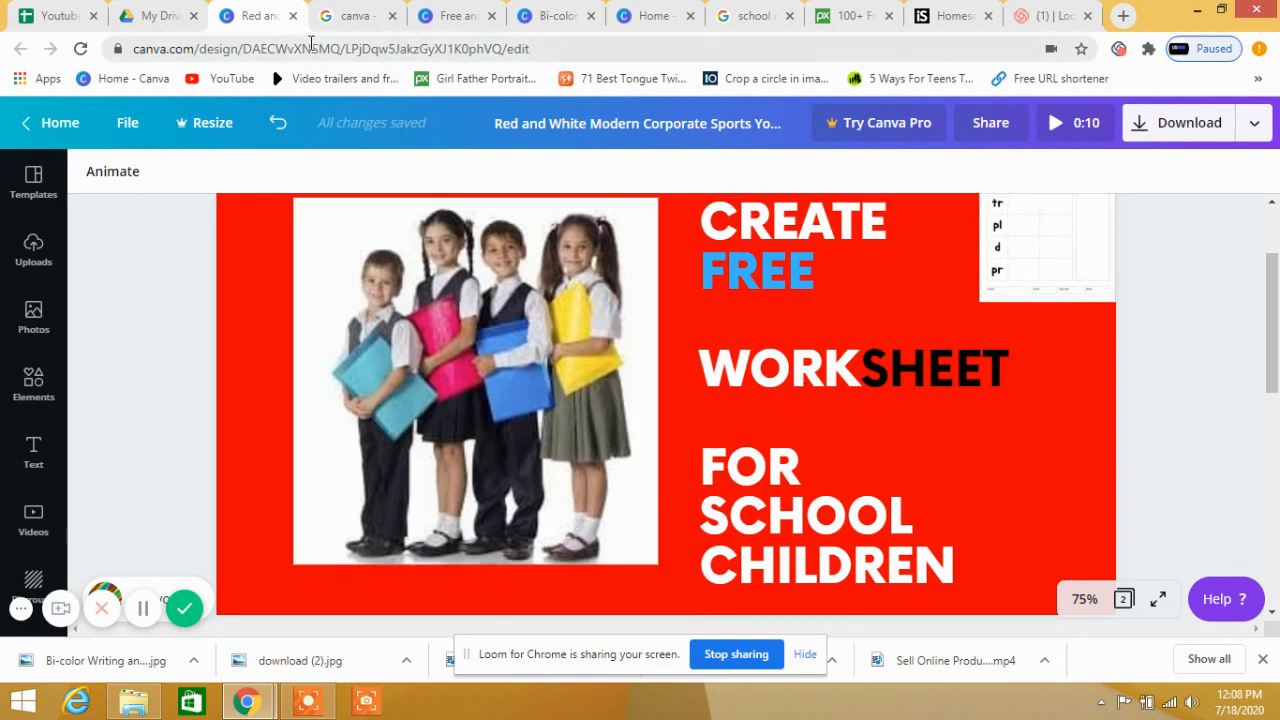
left_click(356, 16)
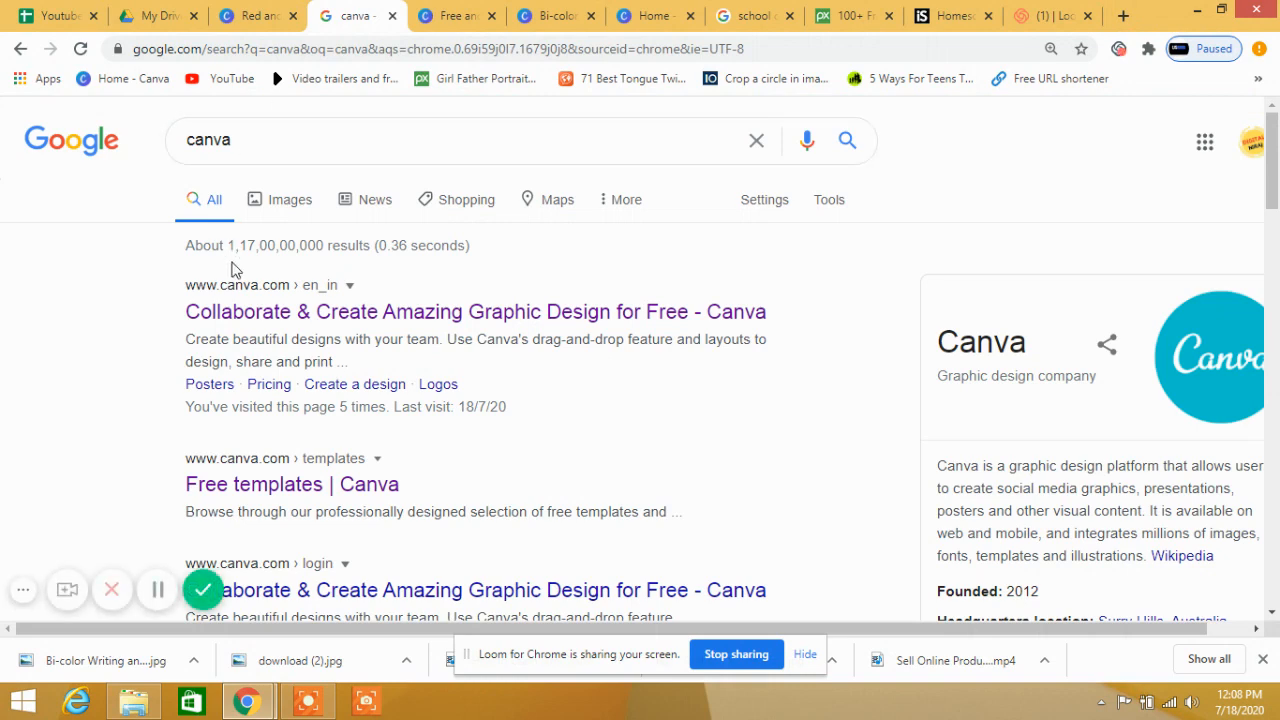
mouse_move(250, 320)
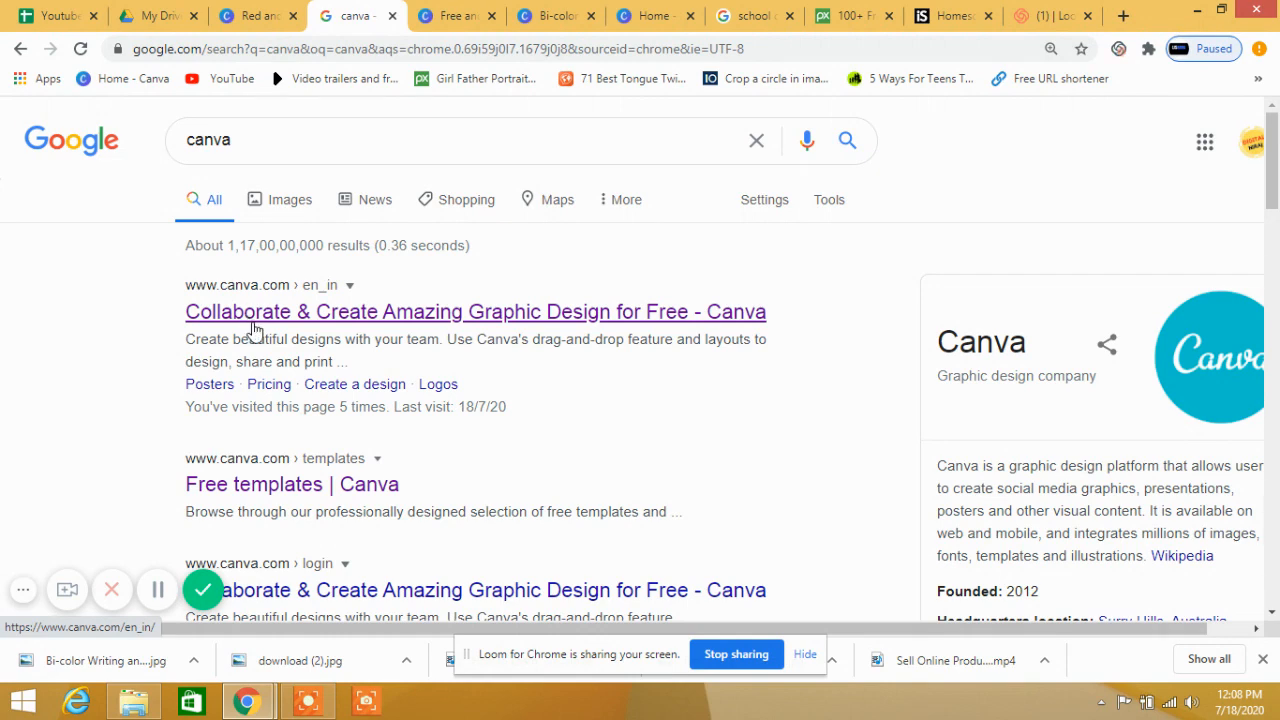
mouse_move(456, 48)
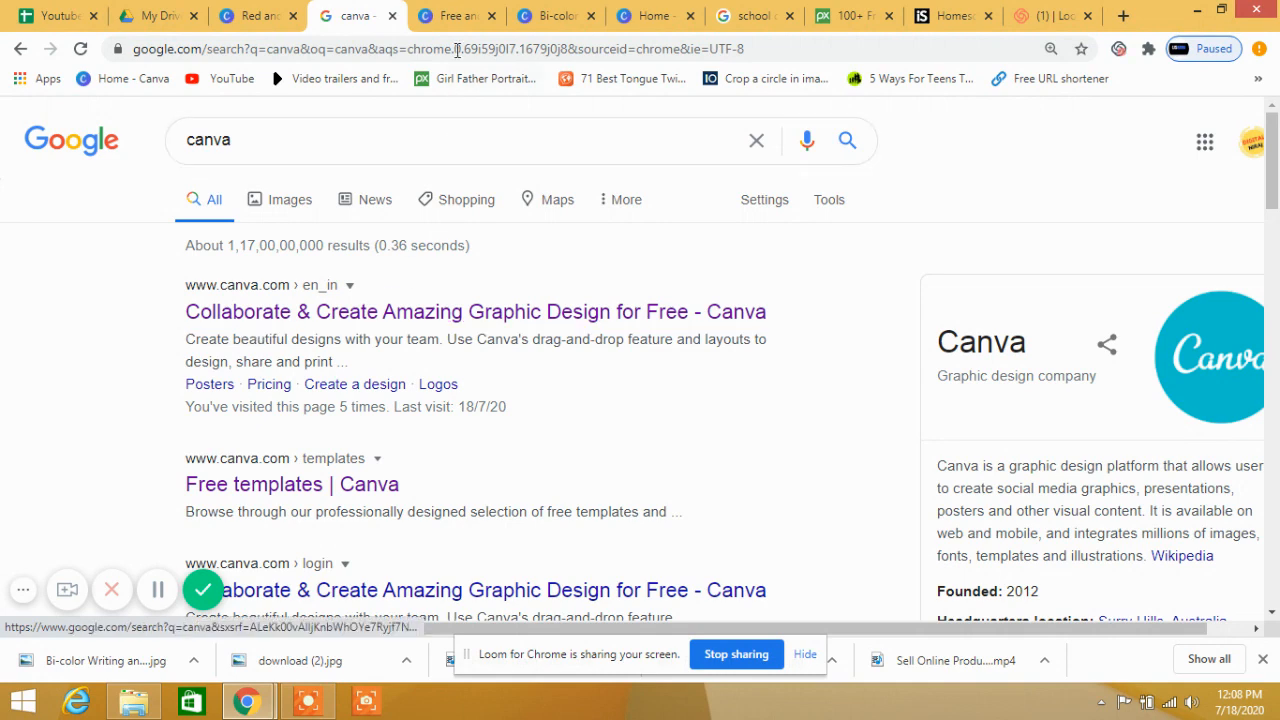
left_click(450, 16)
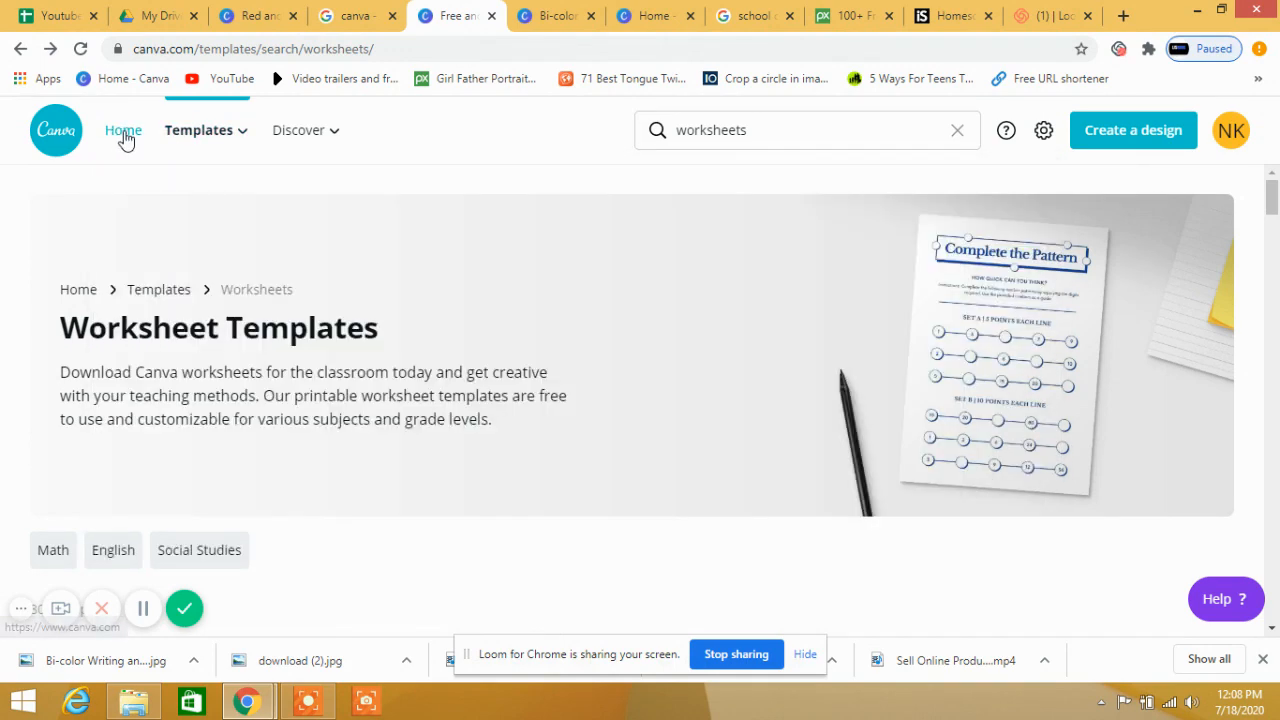
From the Canva home page, choose Worksheets under the Education templates category.
left_click(124, 130)
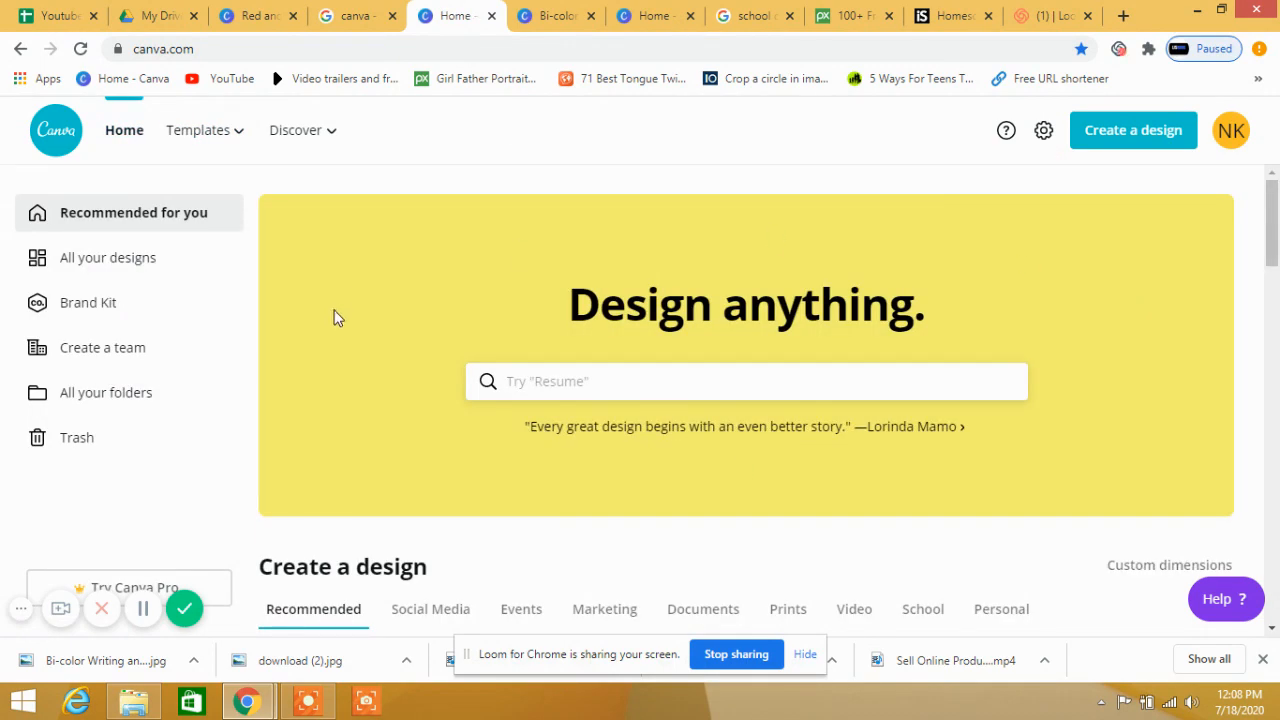
left_click(200, 130)
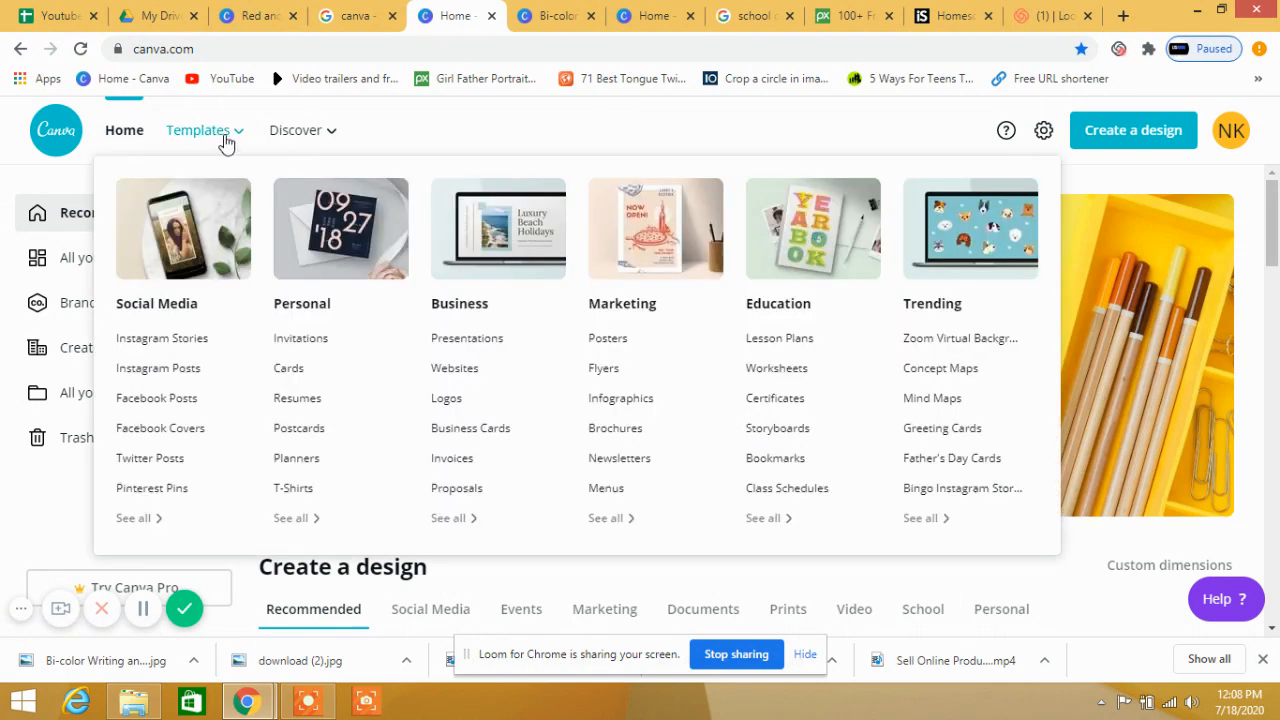
mouse_move(236, 240)
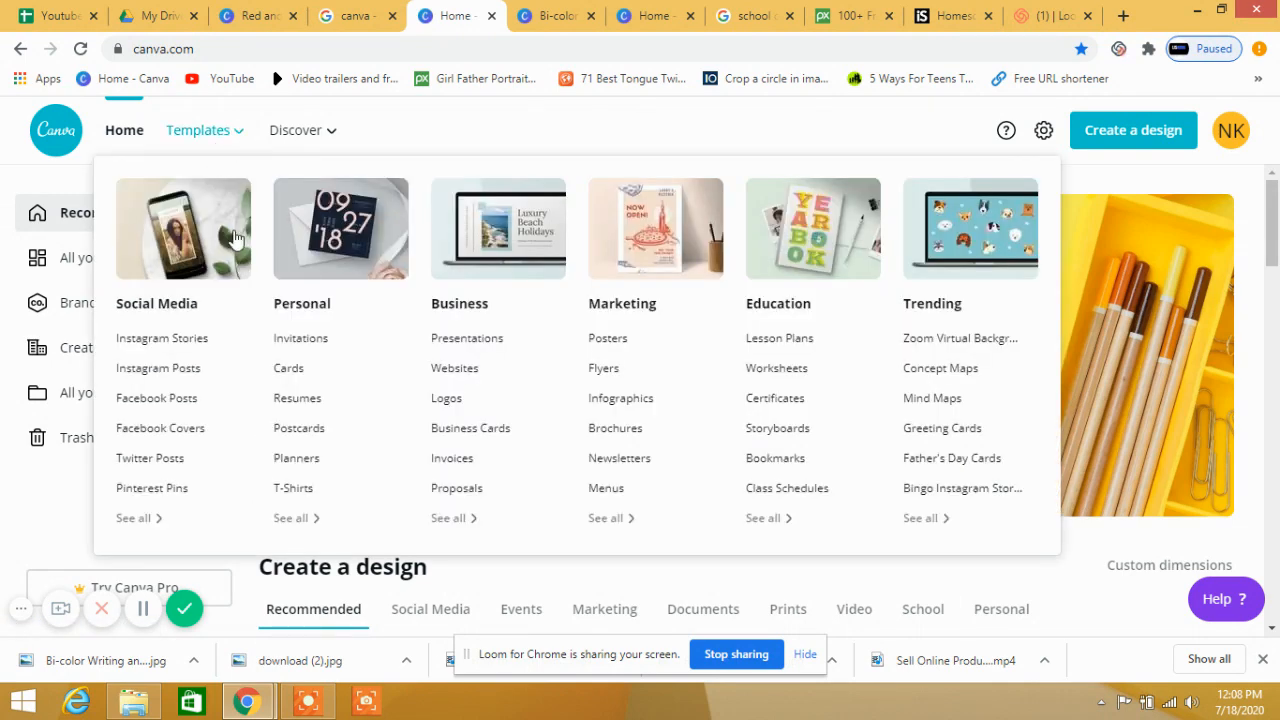
mouse_move(804, 310)
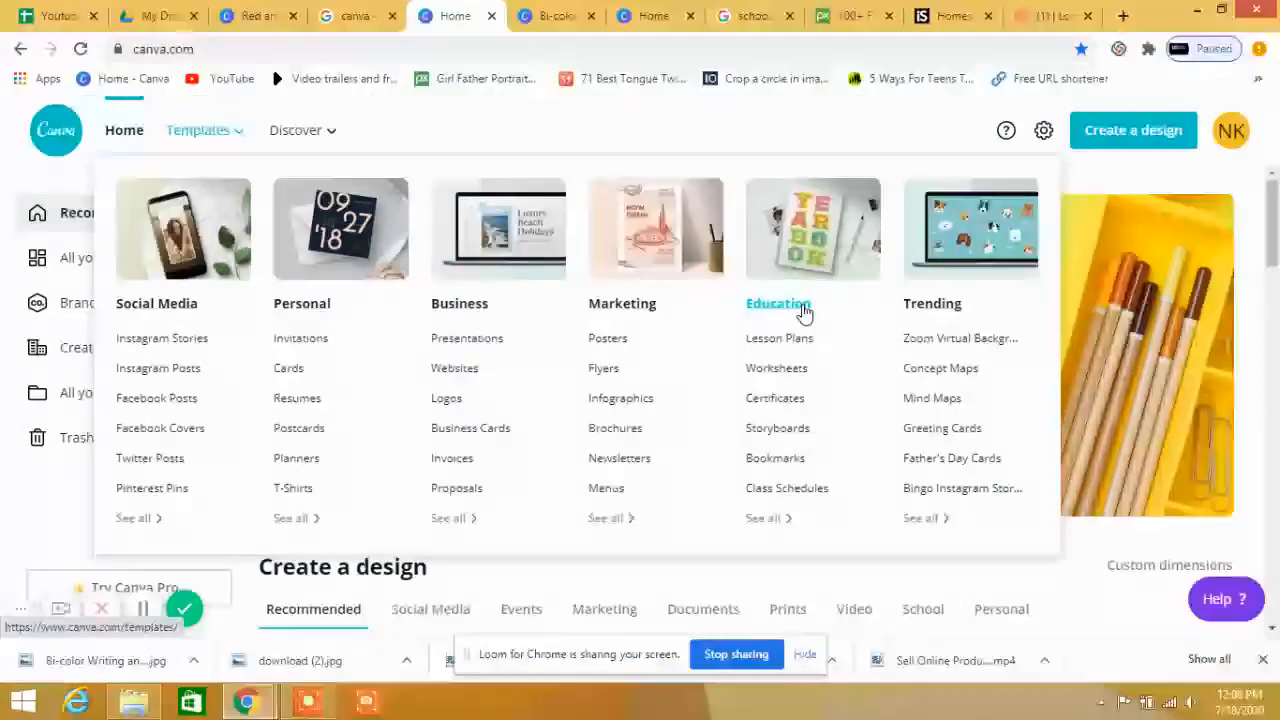
left_click(776, 368)
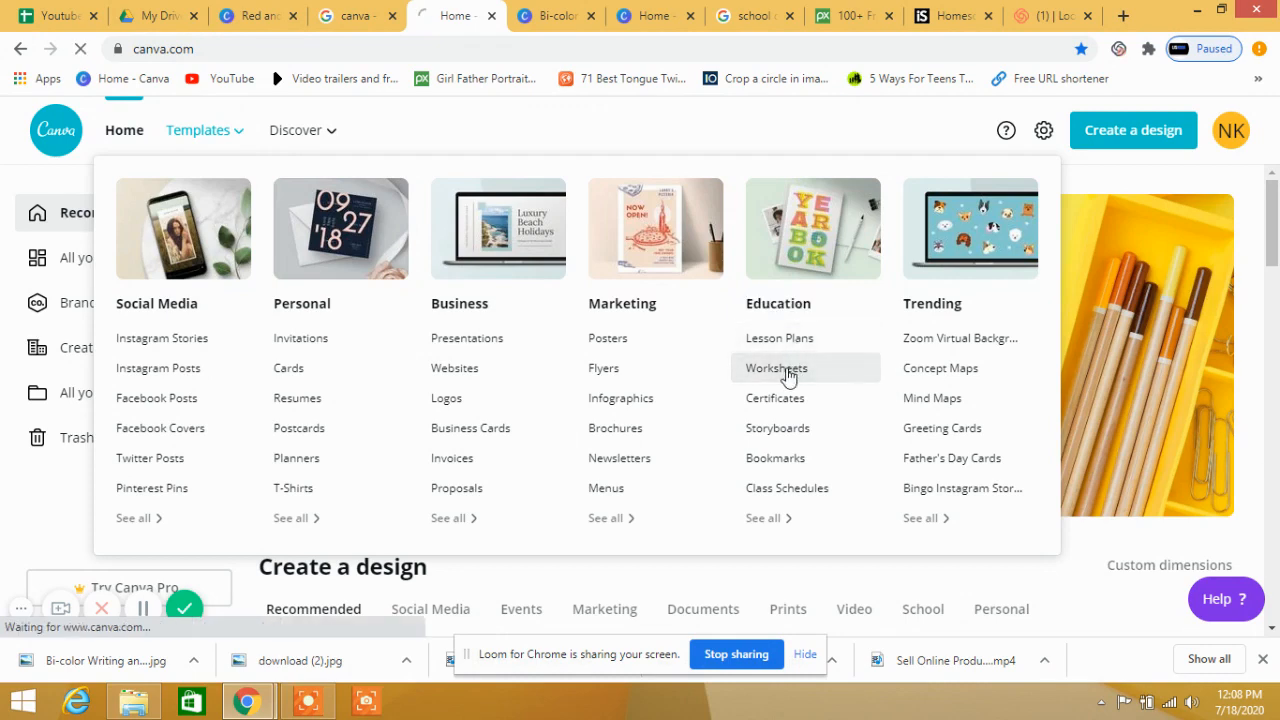
left_click(776, 368)
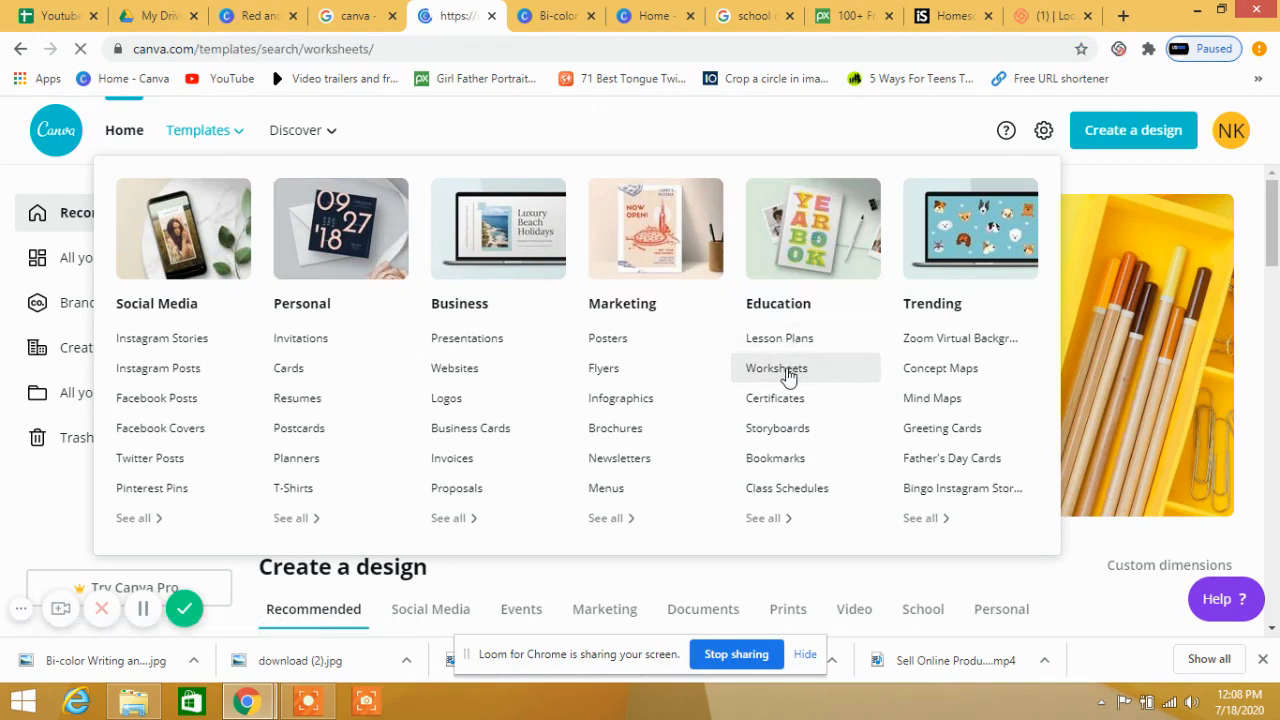
Scroll down the worksheet template grid until the Draw the Words template appears.
left_click(776, 368)
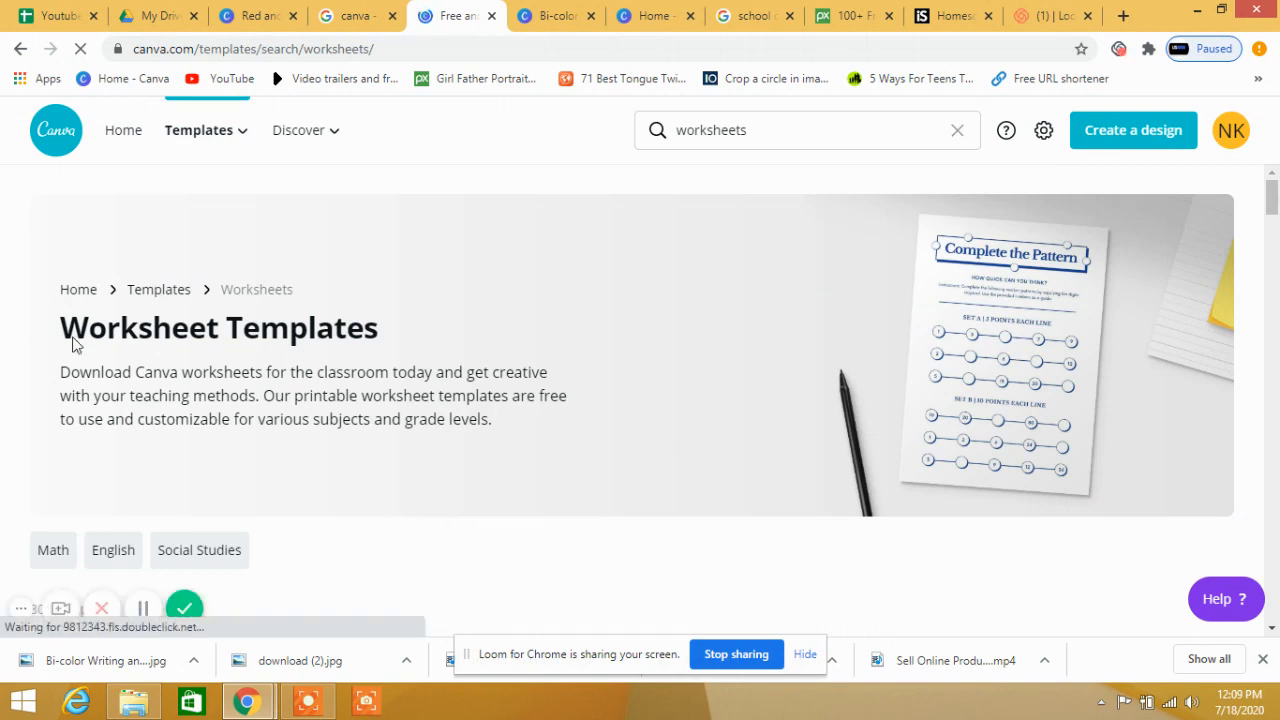
mouse_move(990, 276)
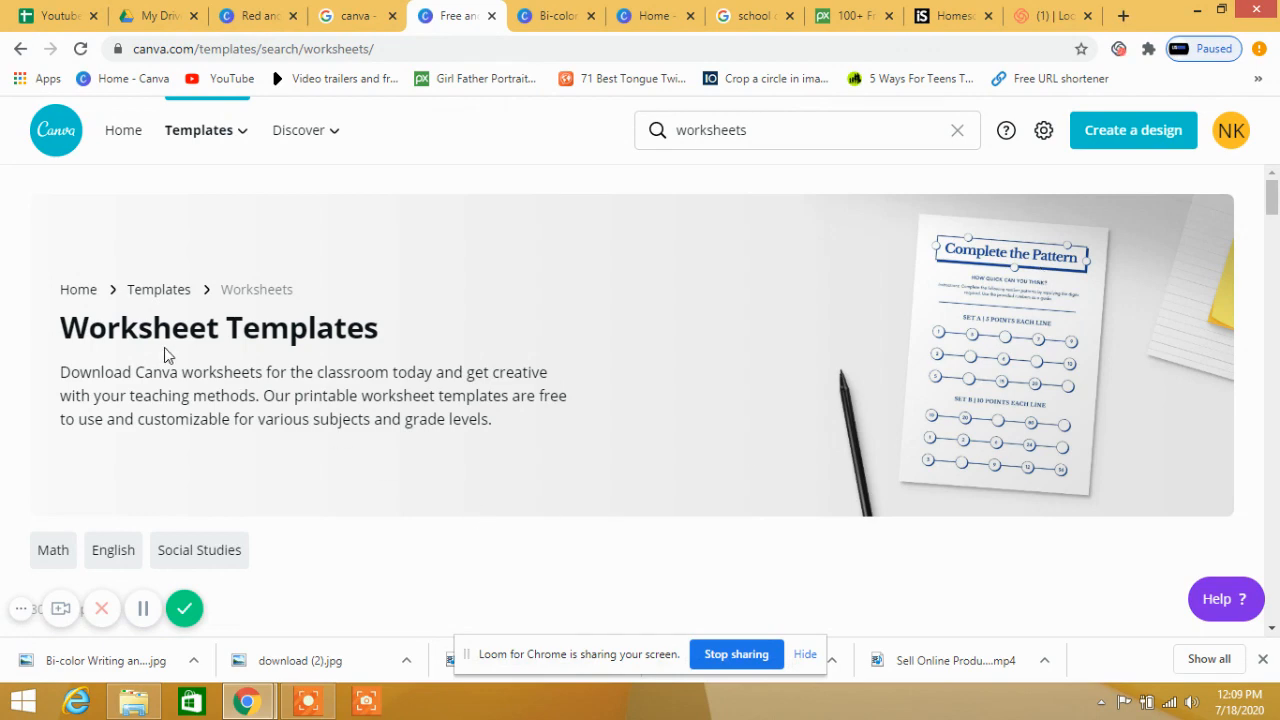
scroll("down", 3)
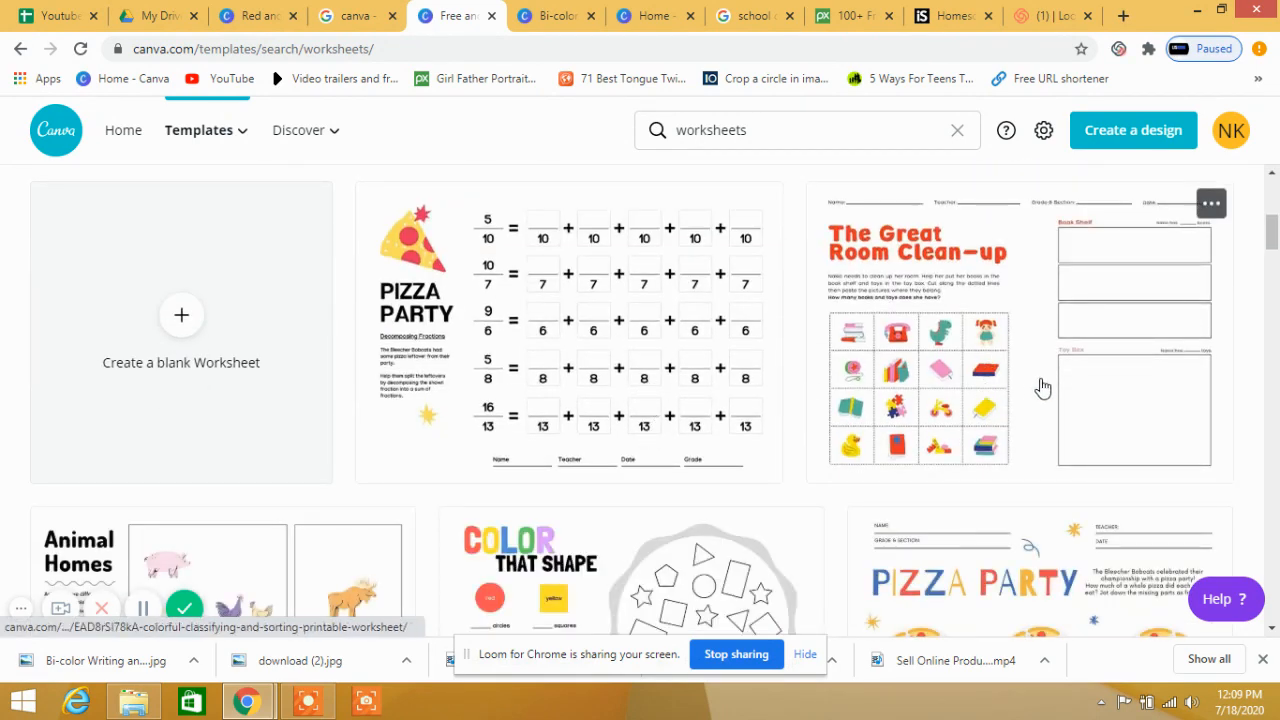
mouse_move(444, 330)
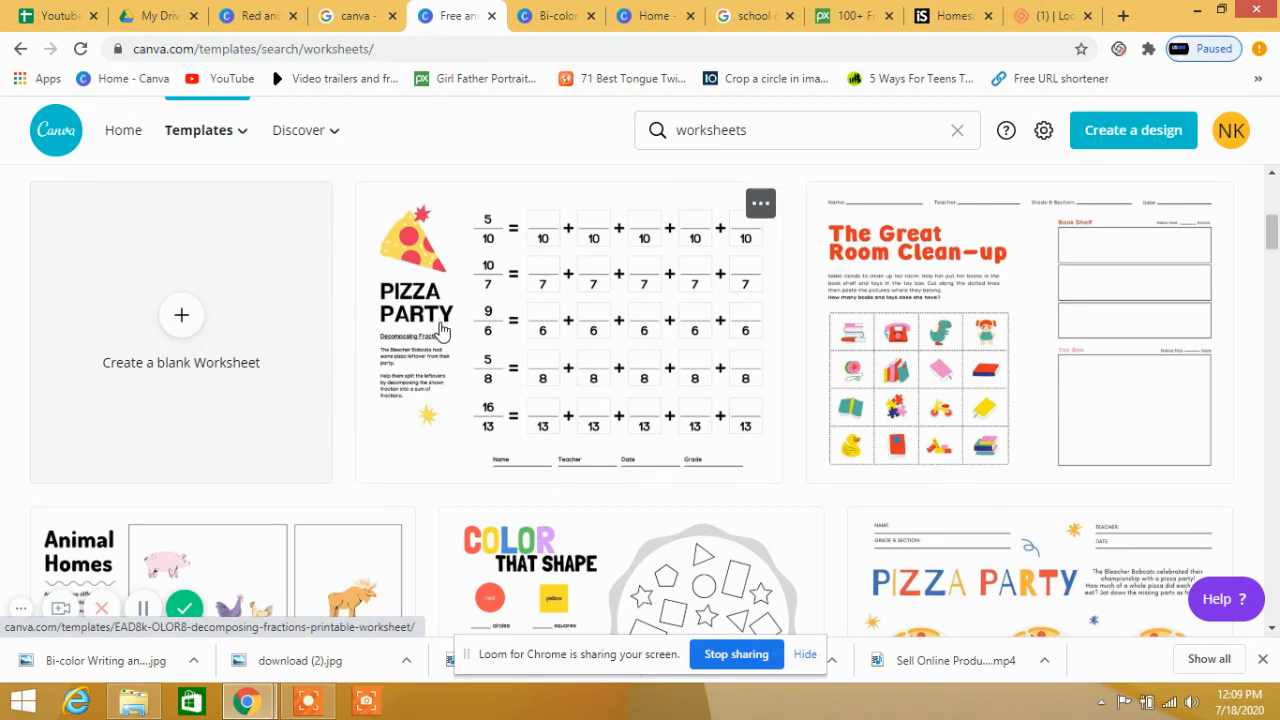
mouse_move(680, 338)
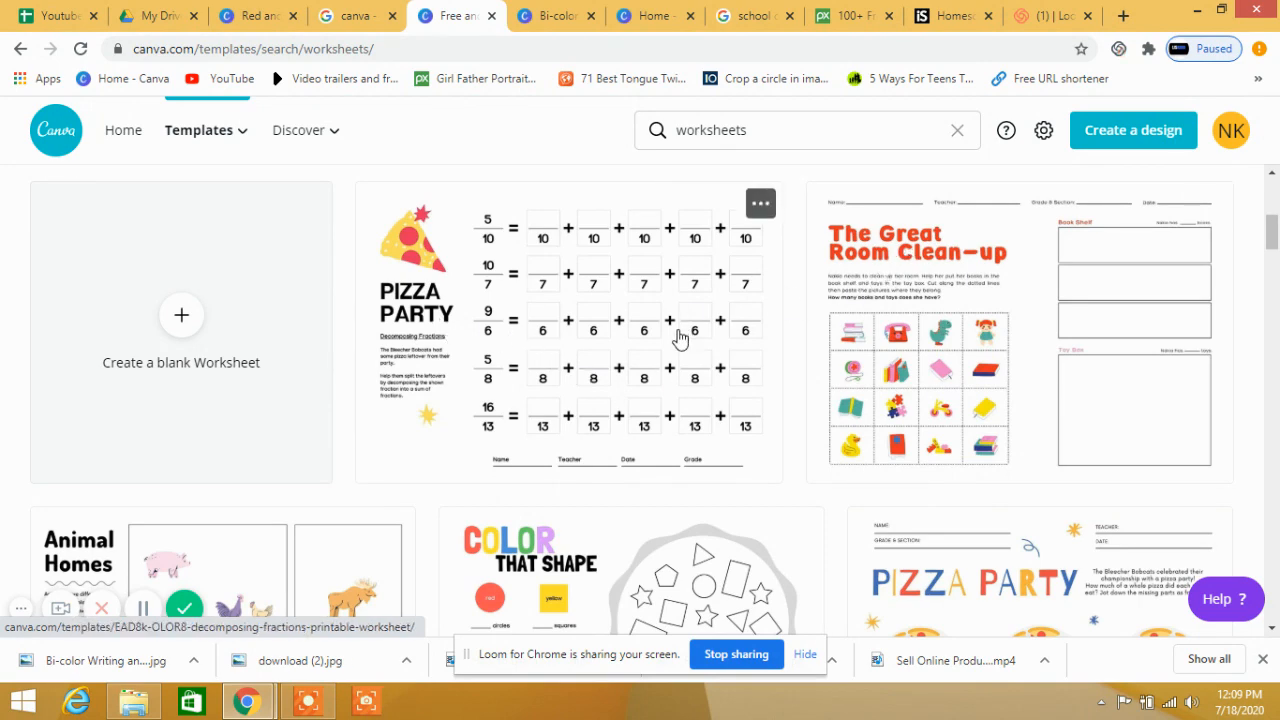
scroll("down", 3)
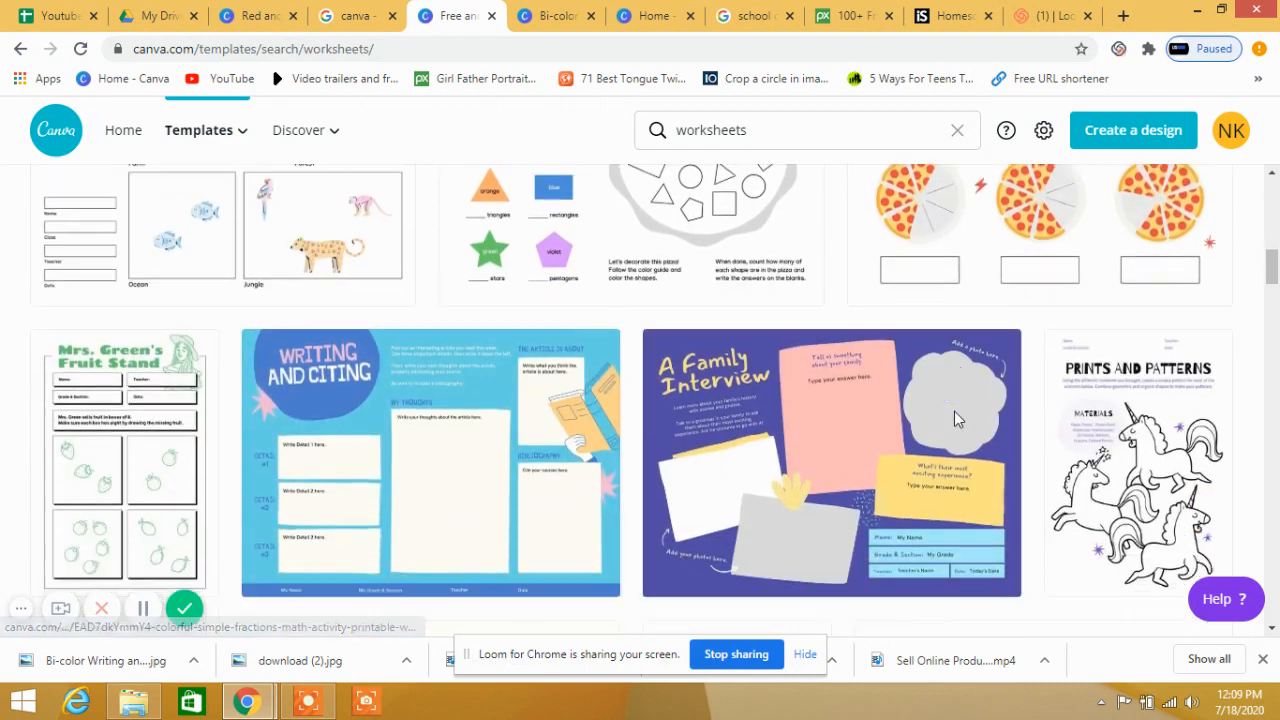
scroll("down", 3)
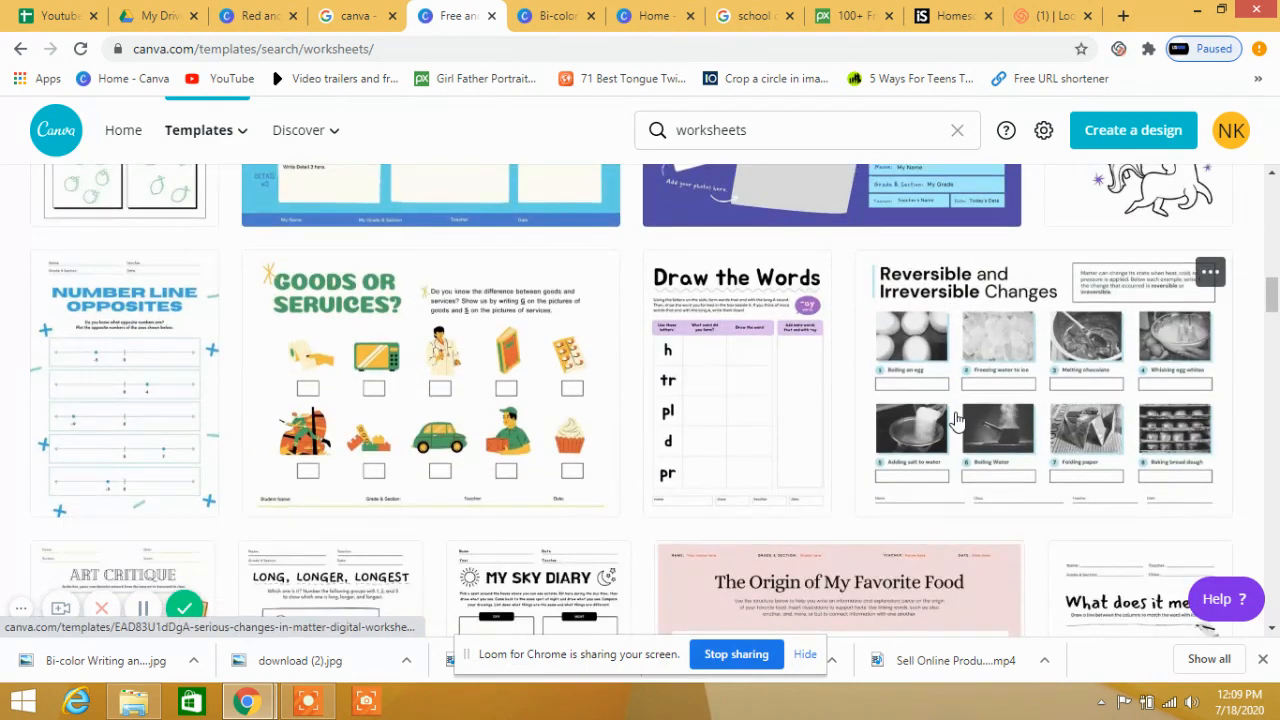
mouse_move(776, 418)
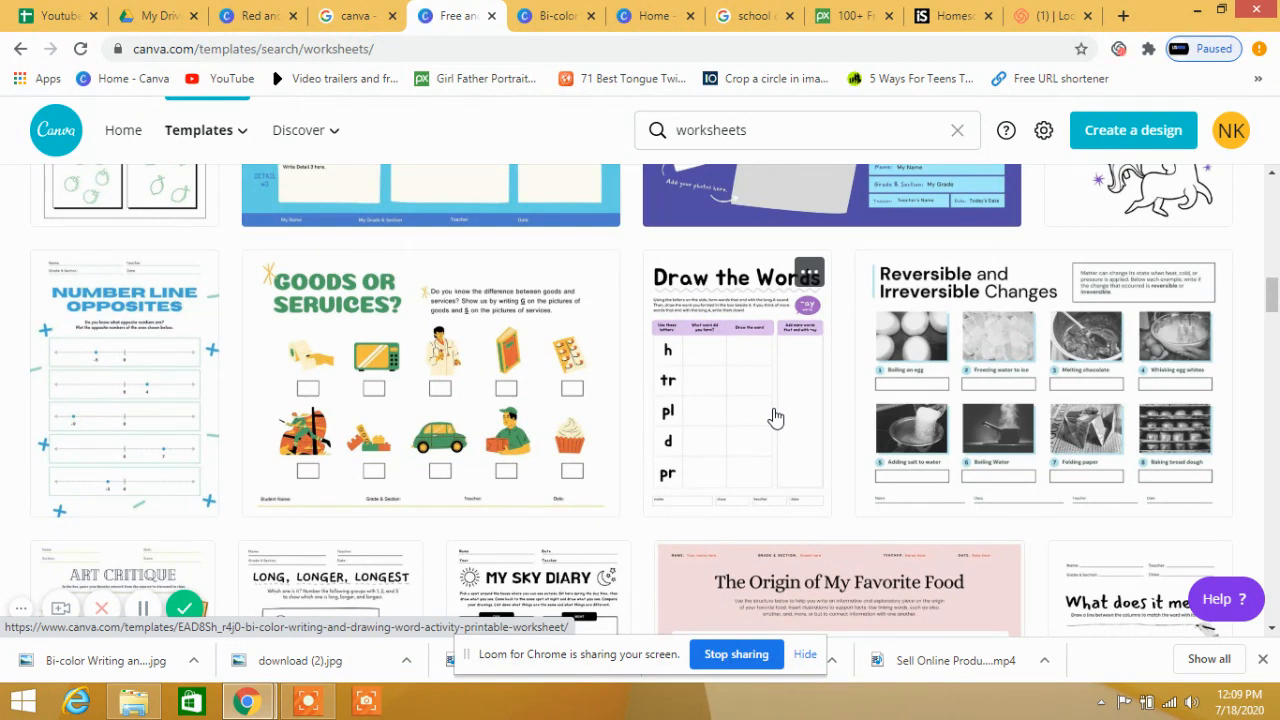
scroll("down", 3)
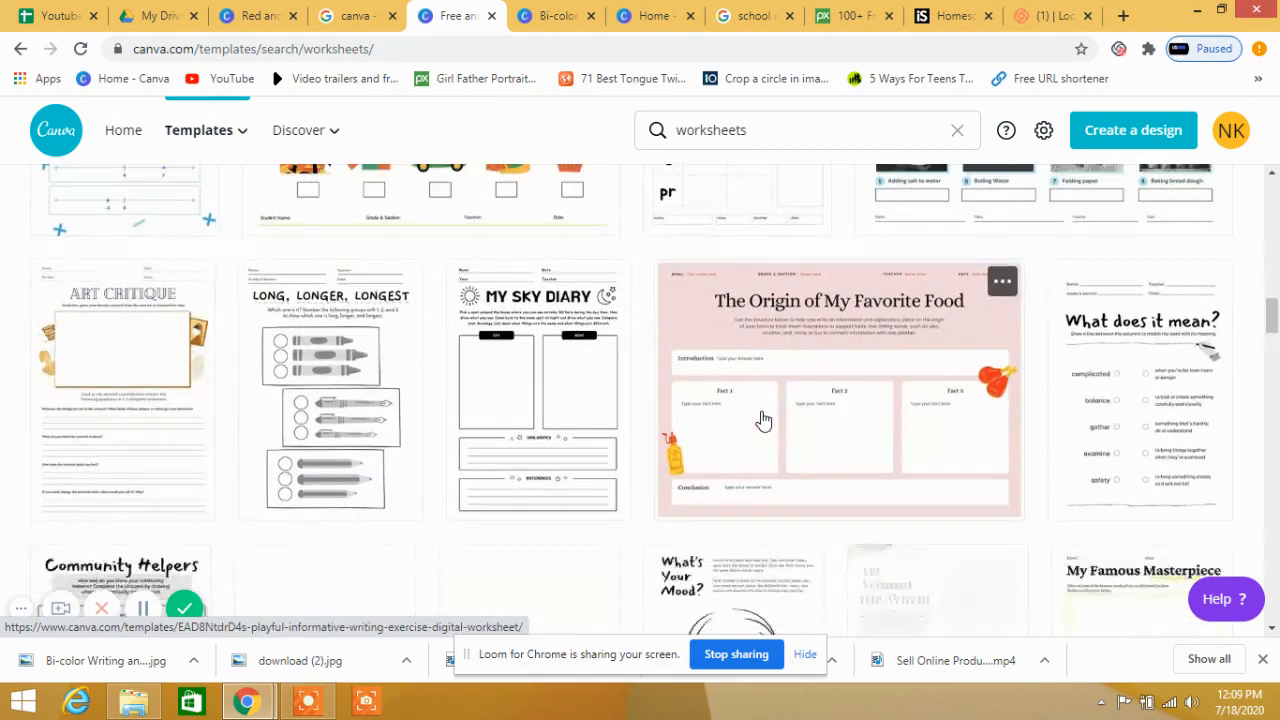
scroll("down", 3)
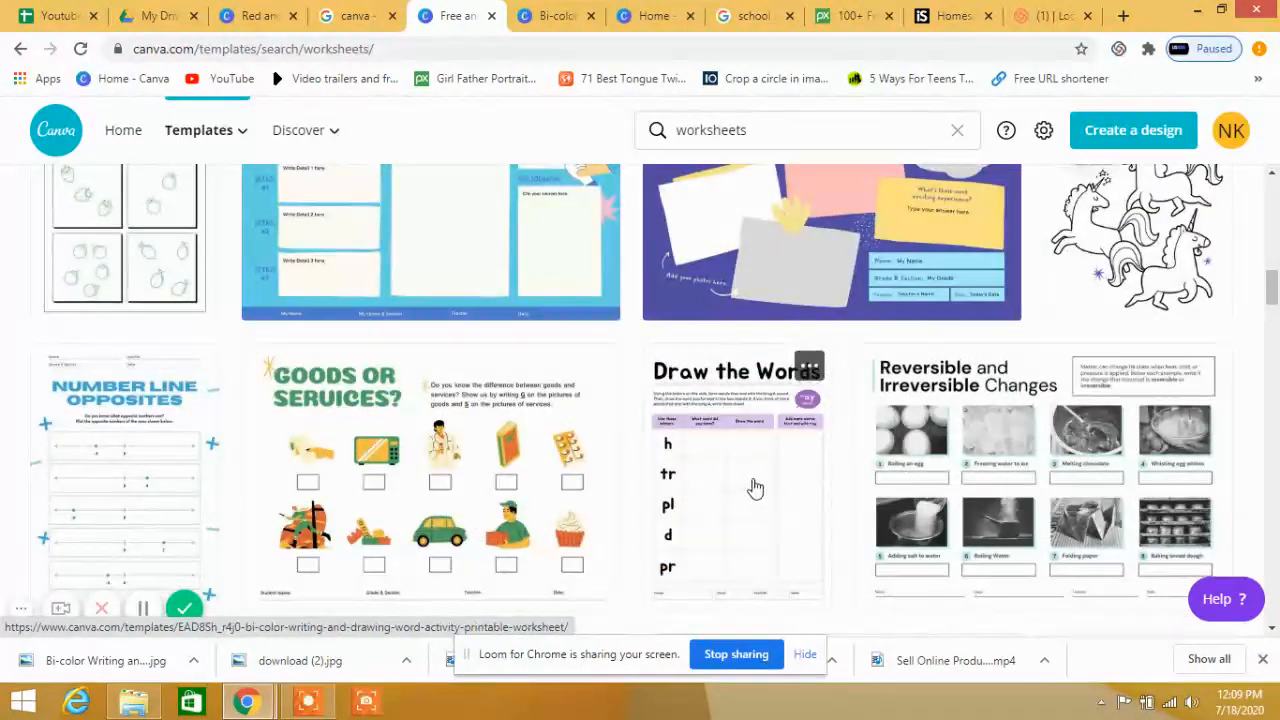
left_click(736, 472)
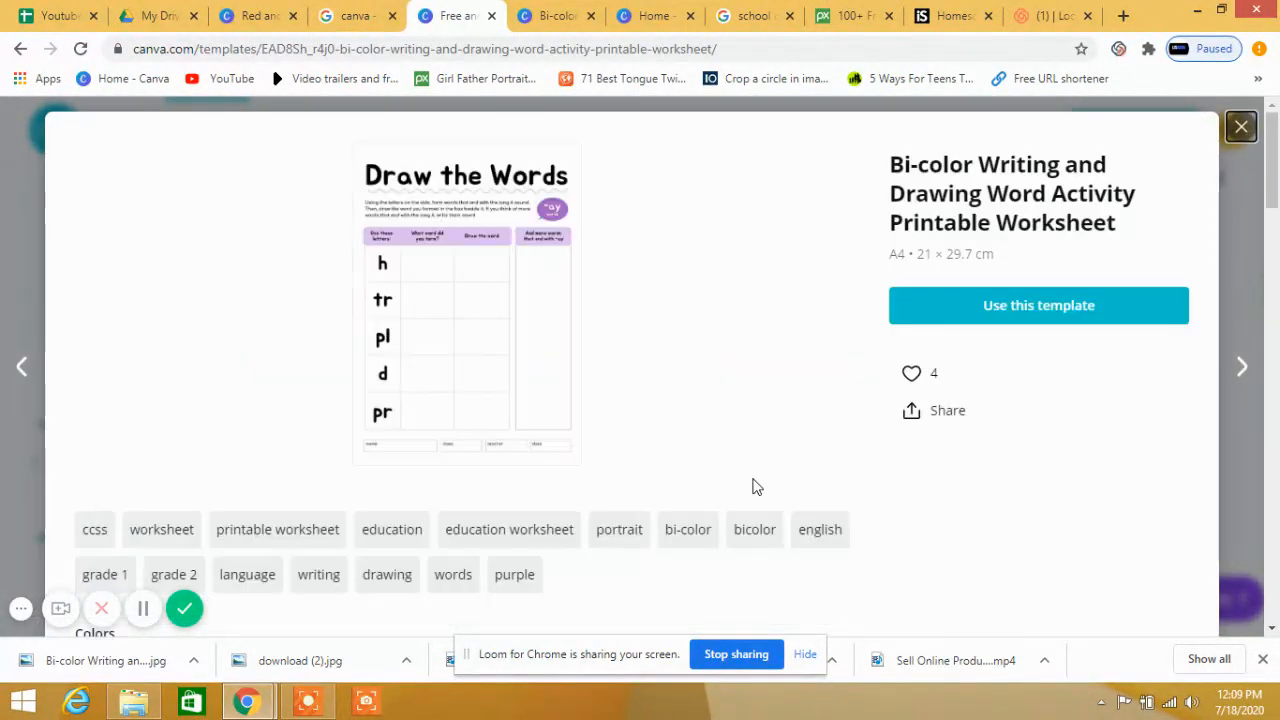
mouse_move(1008, 188)
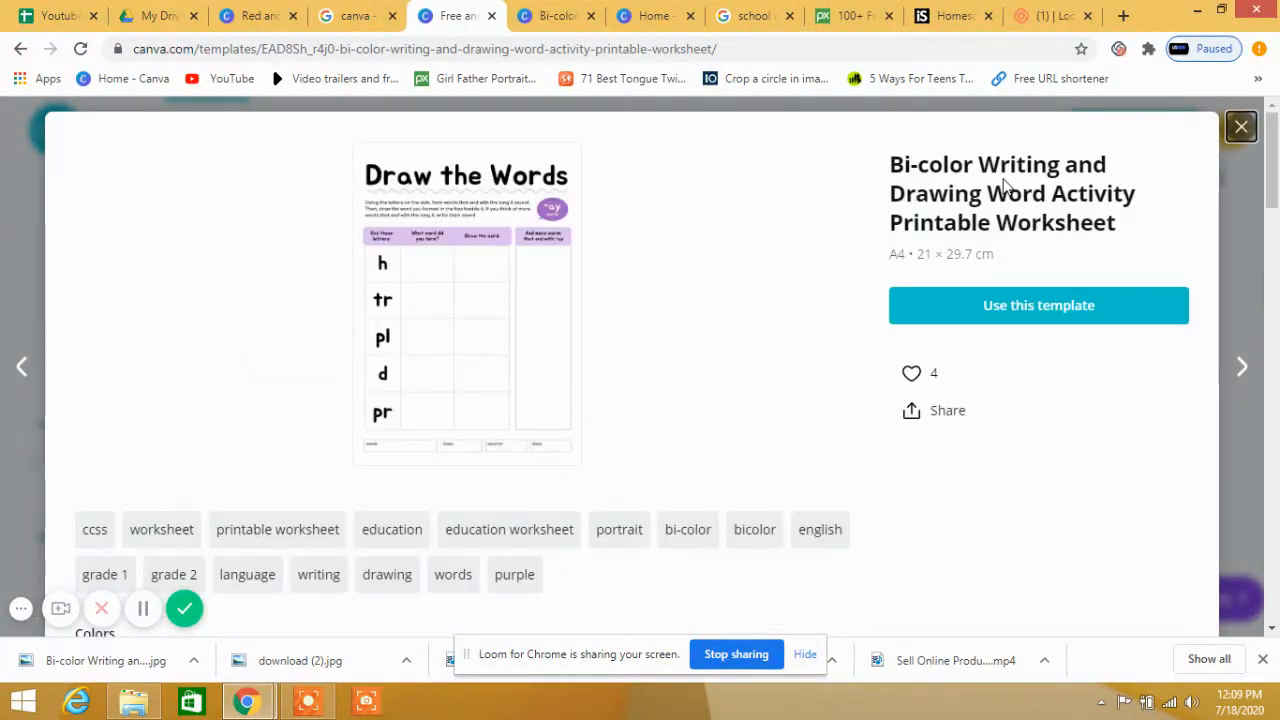
mouse_move(1144, 214)
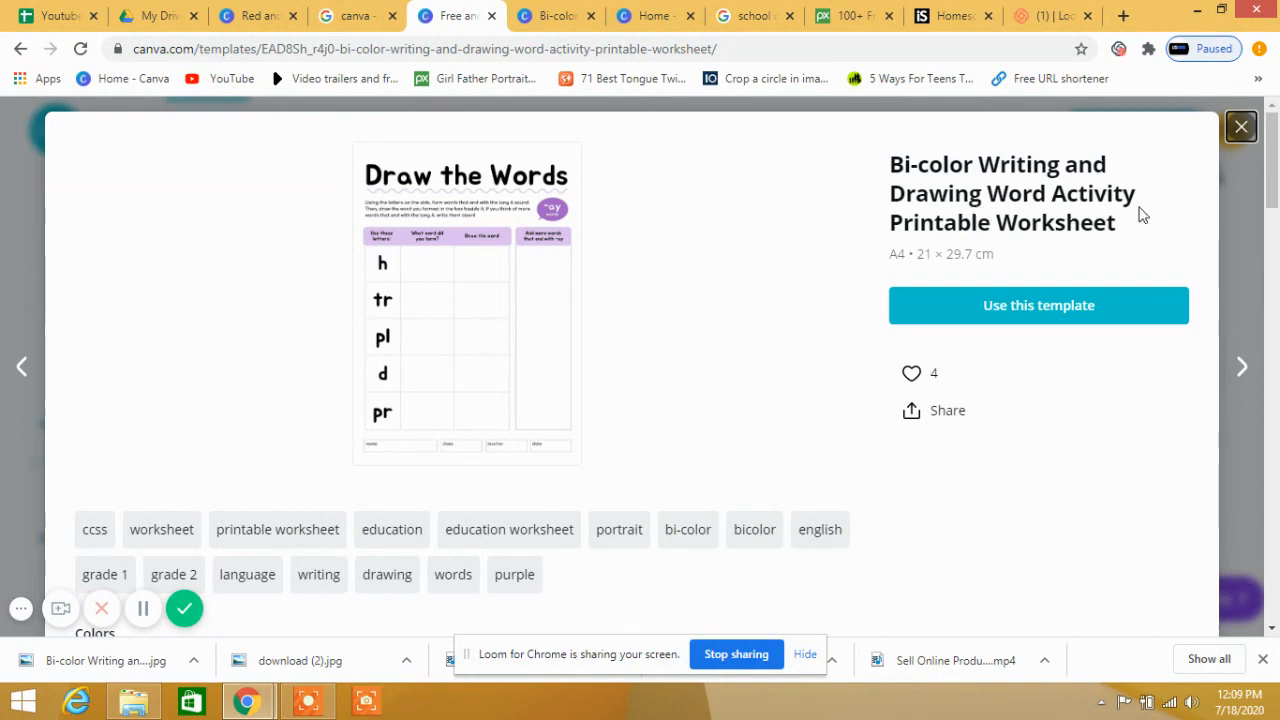
mouse_move(1084, 252)
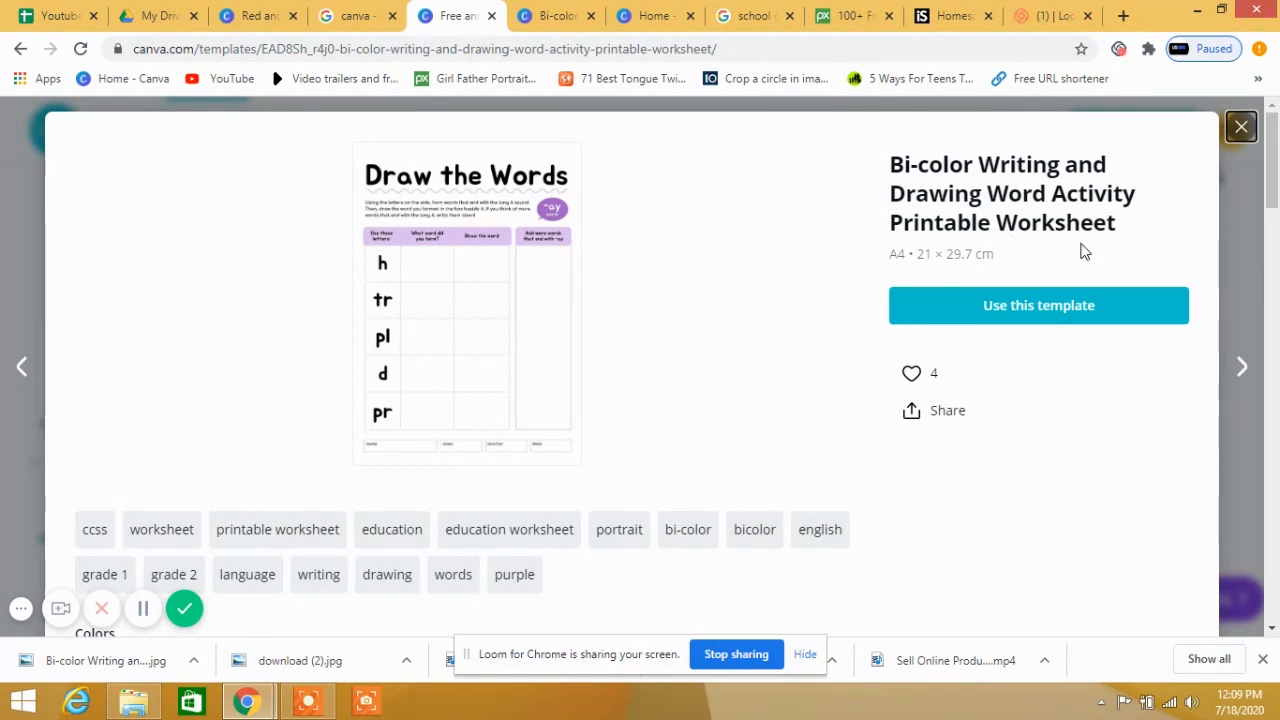
mouse_move(1030, 316)
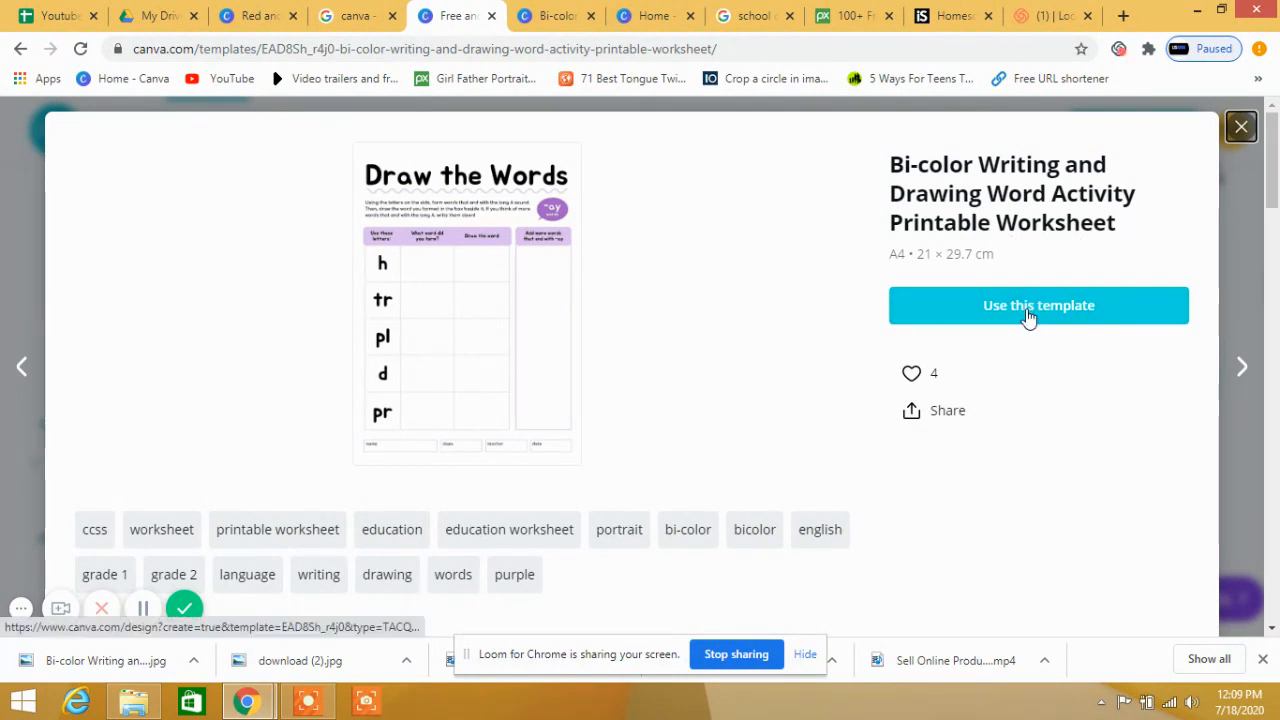
Start editing a copy of the Draw the Words template and set the zoom to 50 percent.
left_click(1038, 304)
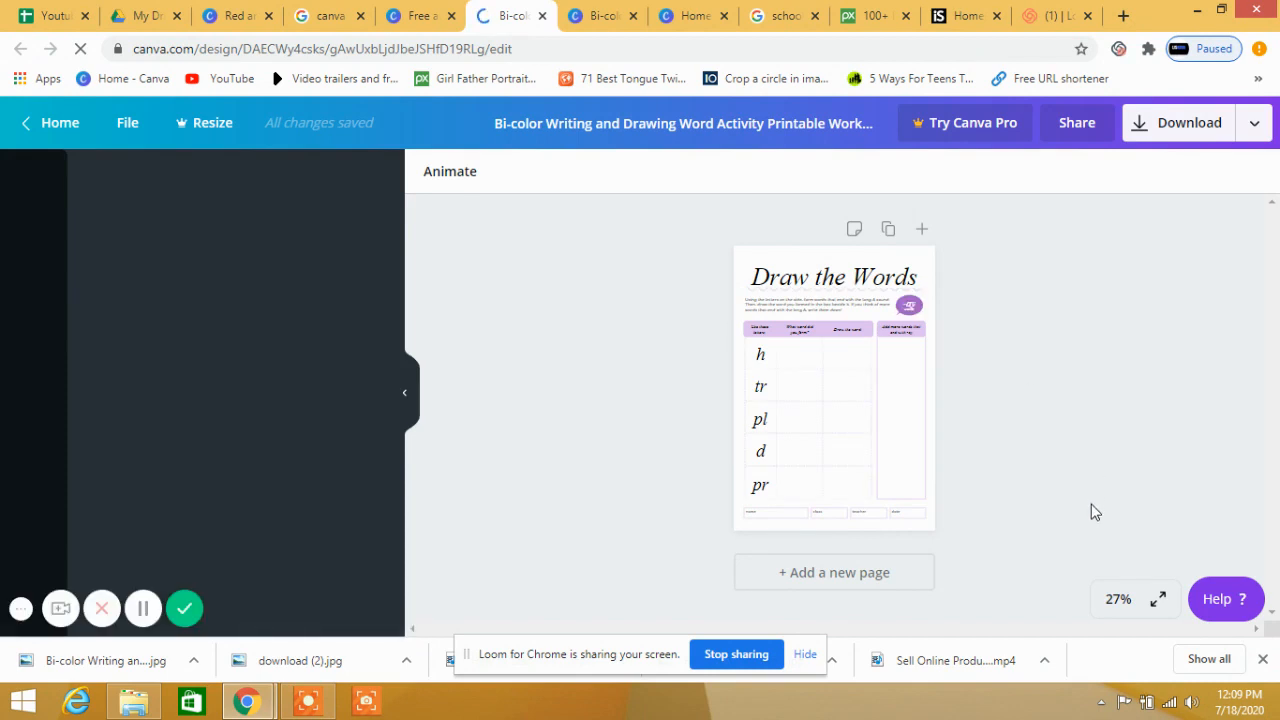
left_click(1118, 600)
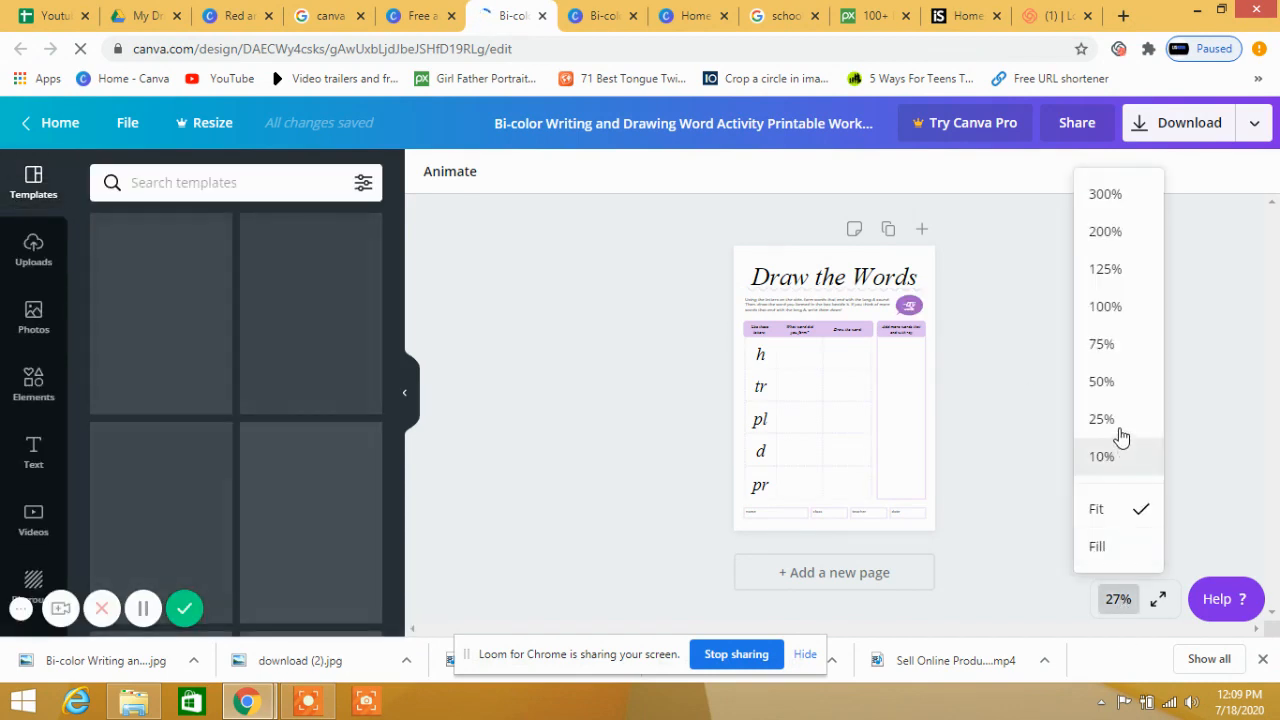
left_click(1100, 420)
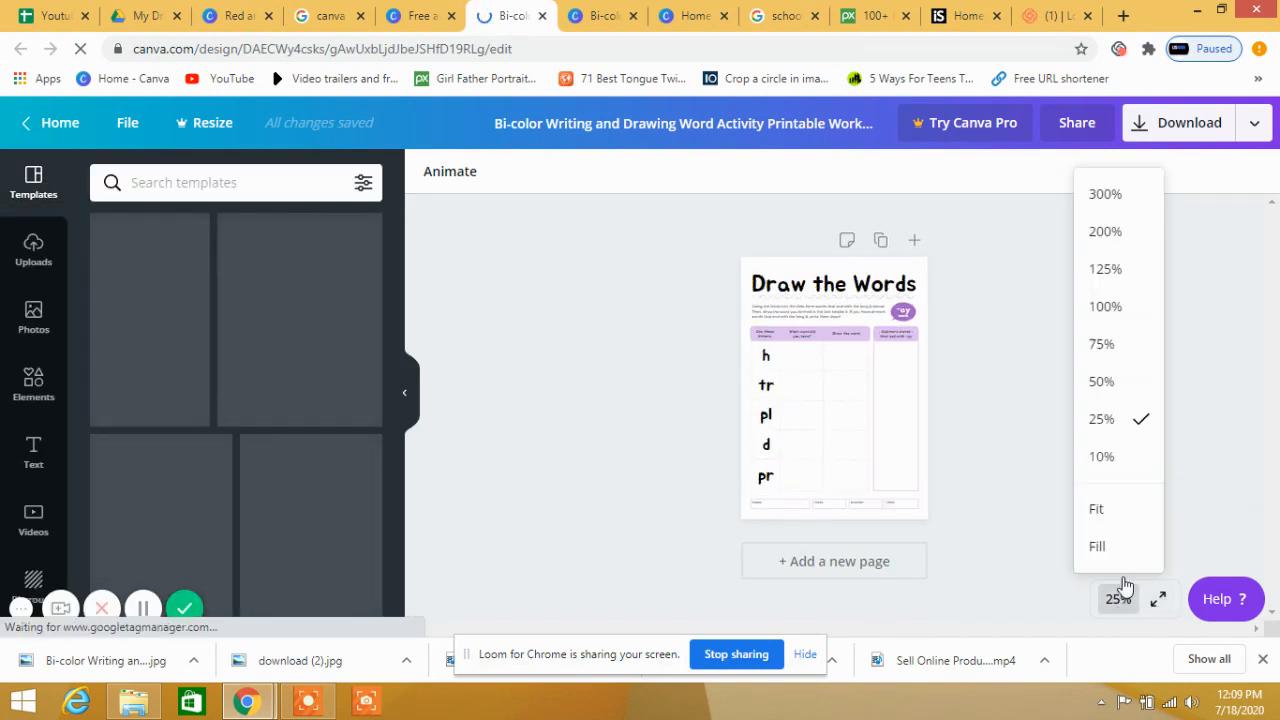
left_click(1100, 380)
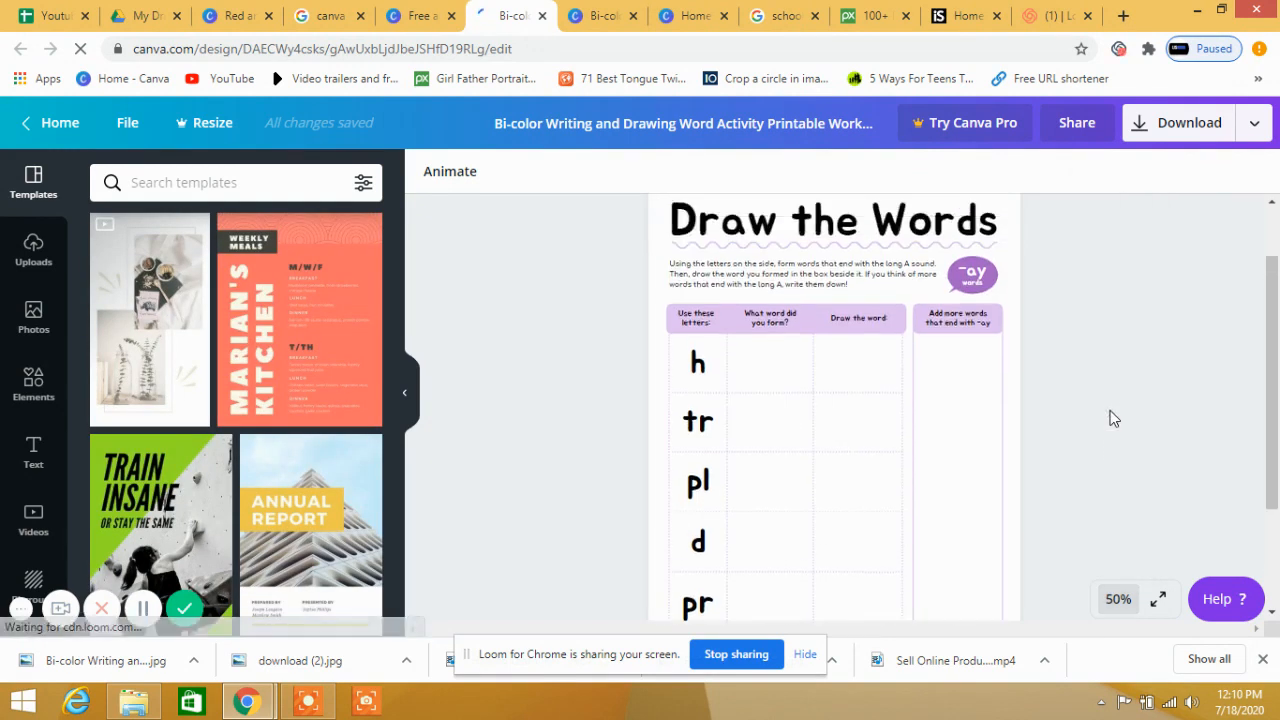
Scroll through the worksheet page in the editor to look it over.
scroll("up", 3)
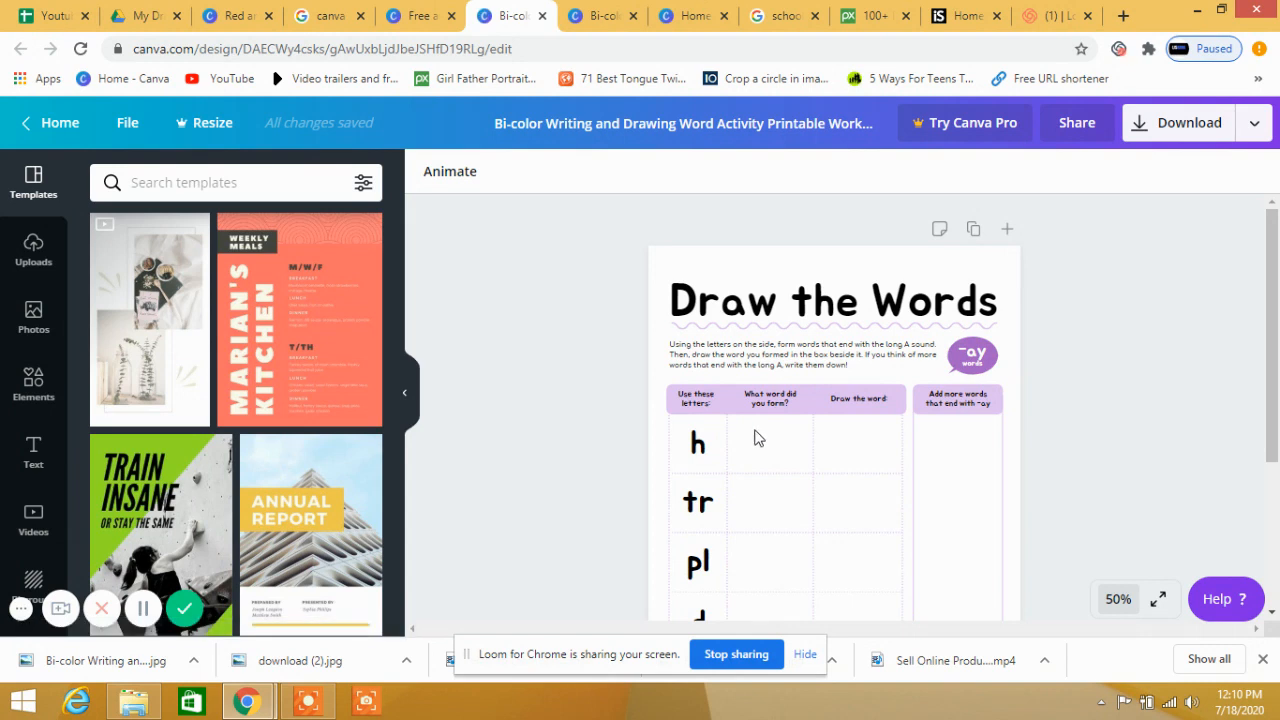
left_click(768, 400)
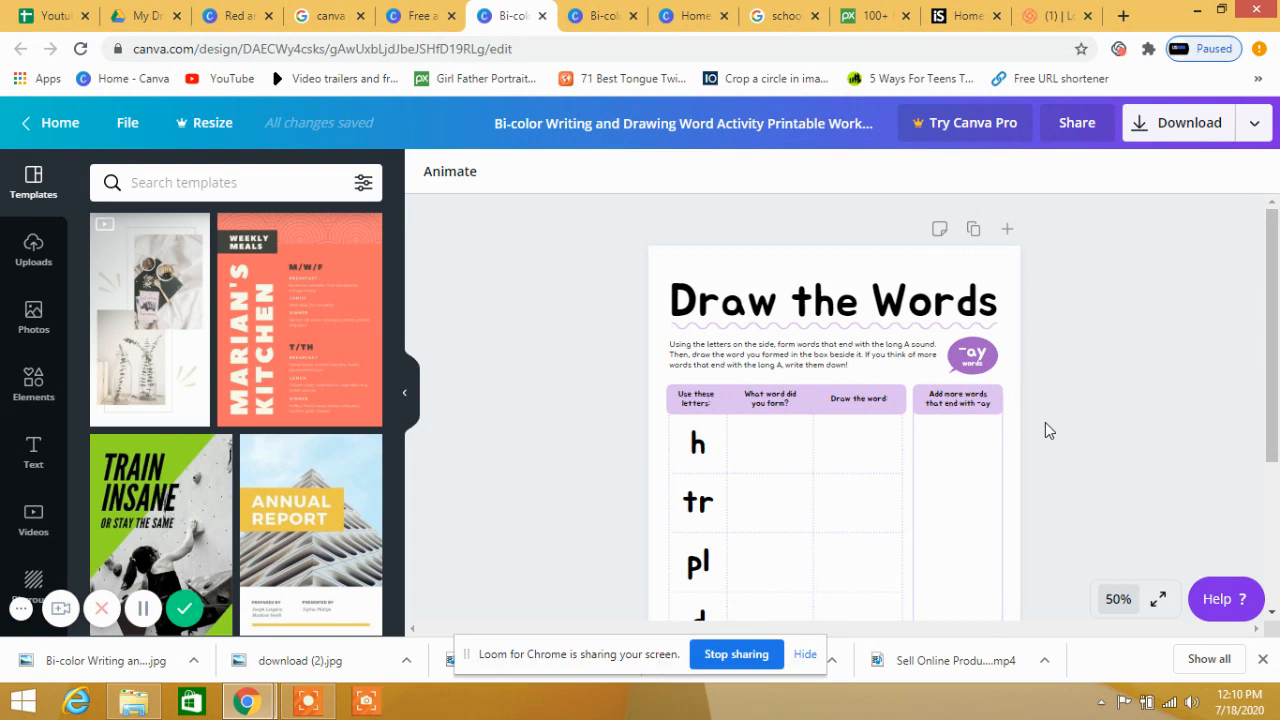
mouse_move(1010, 444)
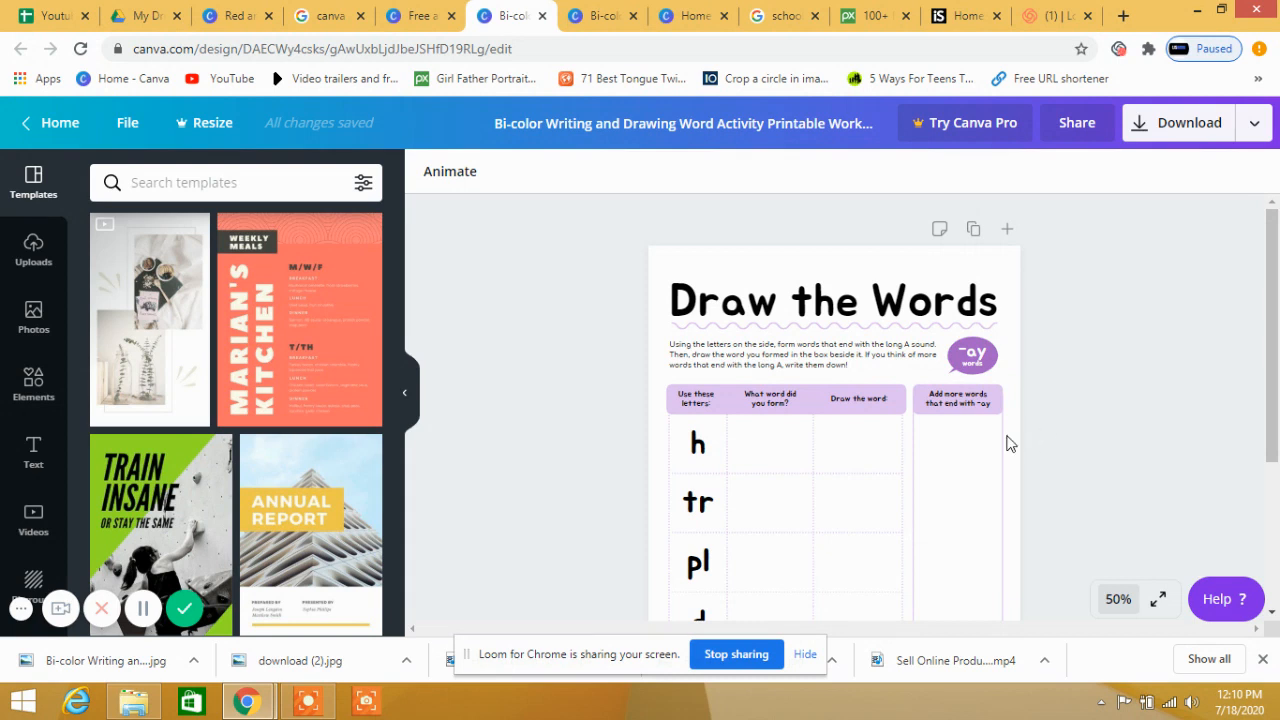
scroll("down", 3)
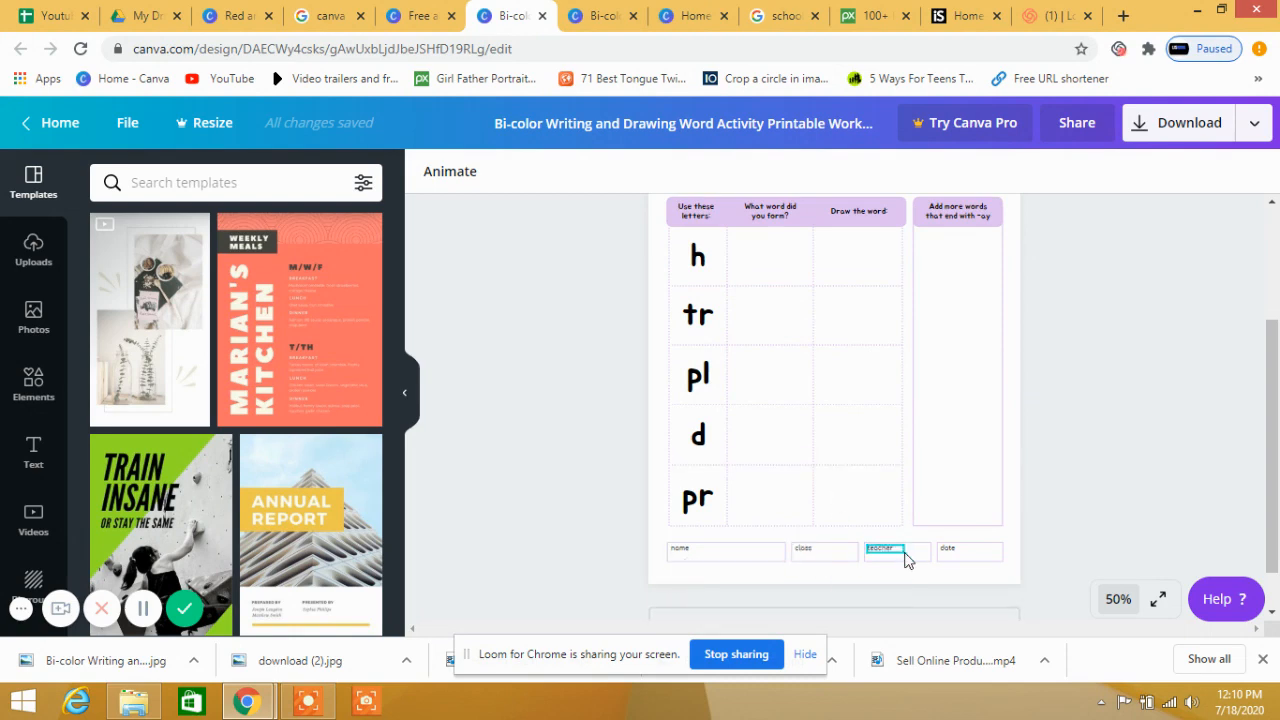
scroll("up", 3)
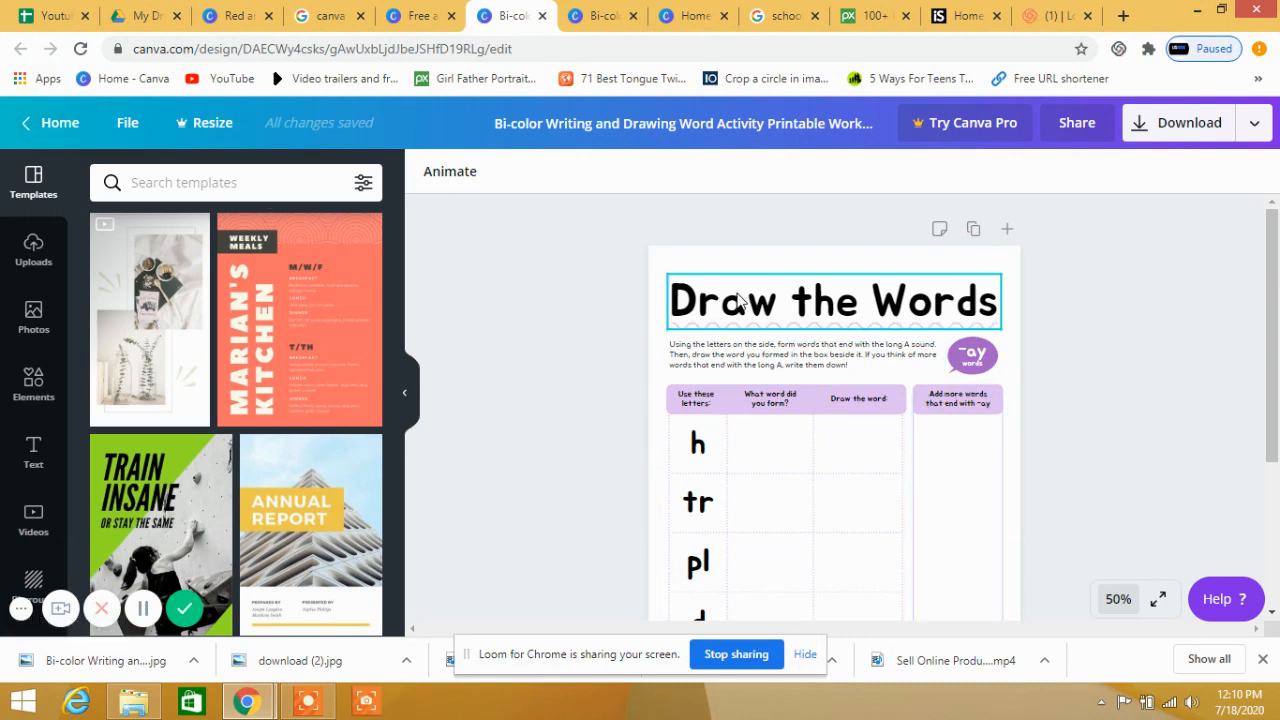
Edit the title so it reads 'the Words', removing 'Draw'.
double_click(722, 300)
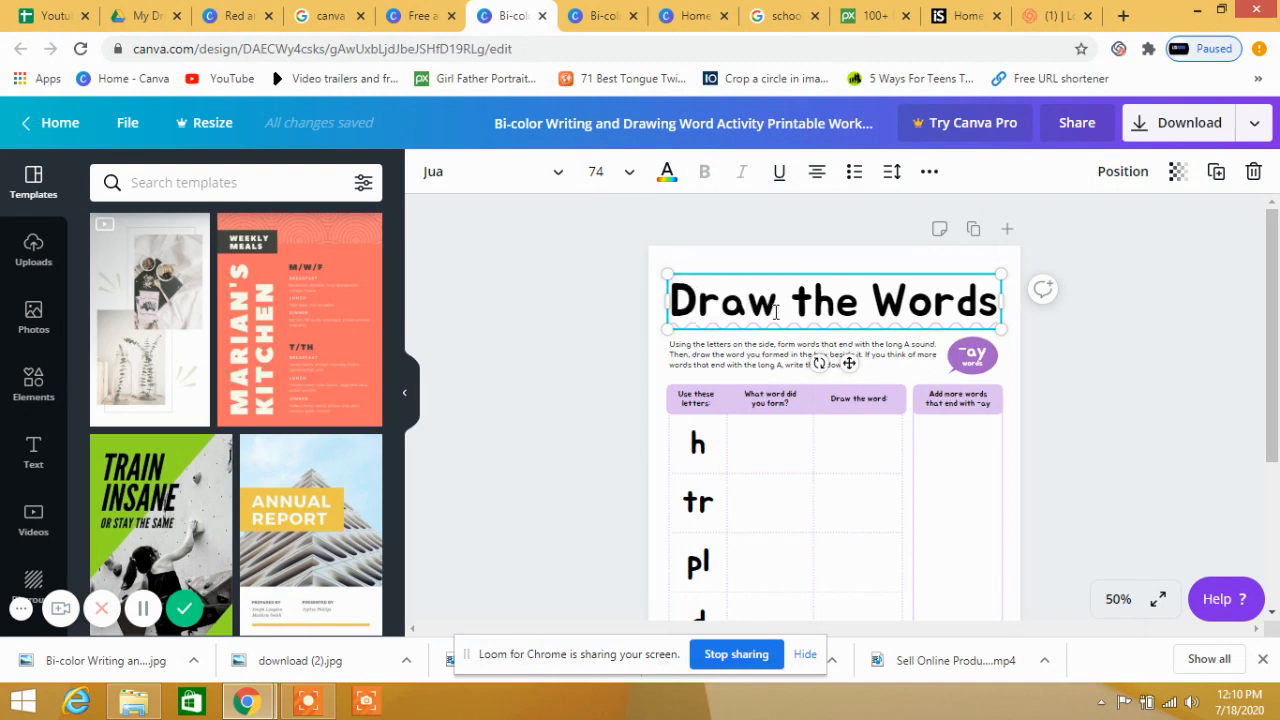
type("w")
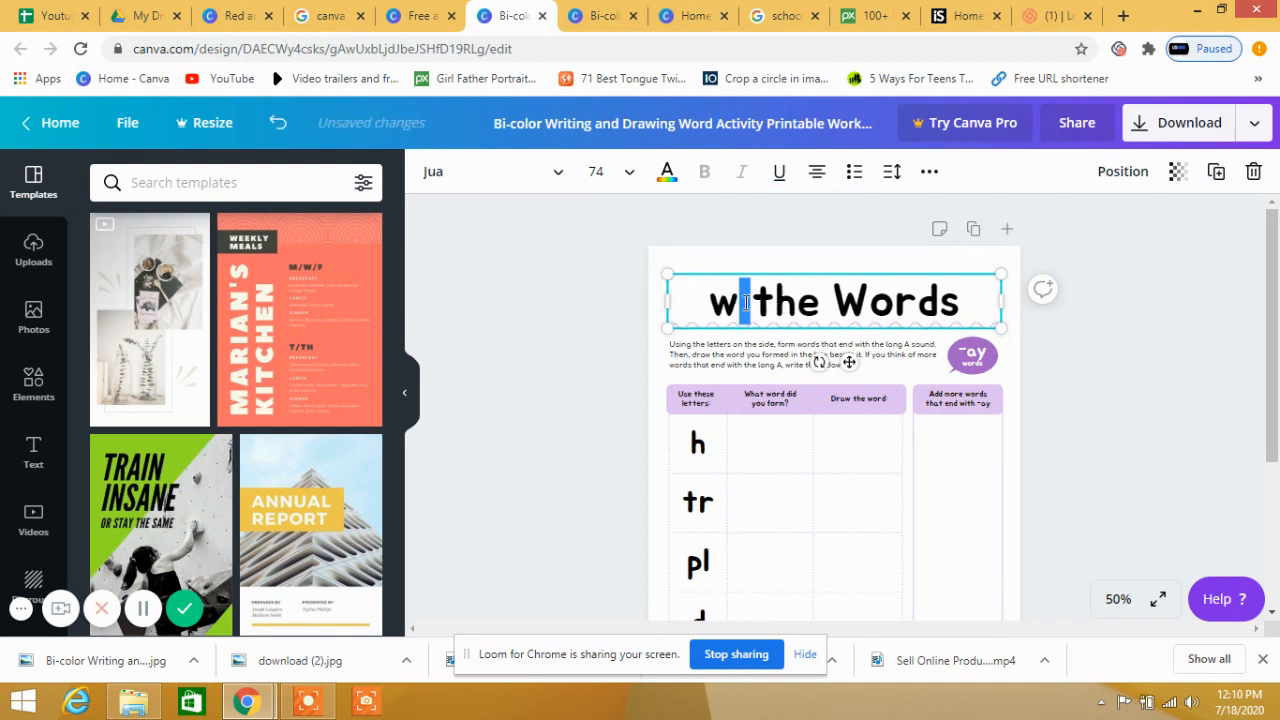
key("Backspace")
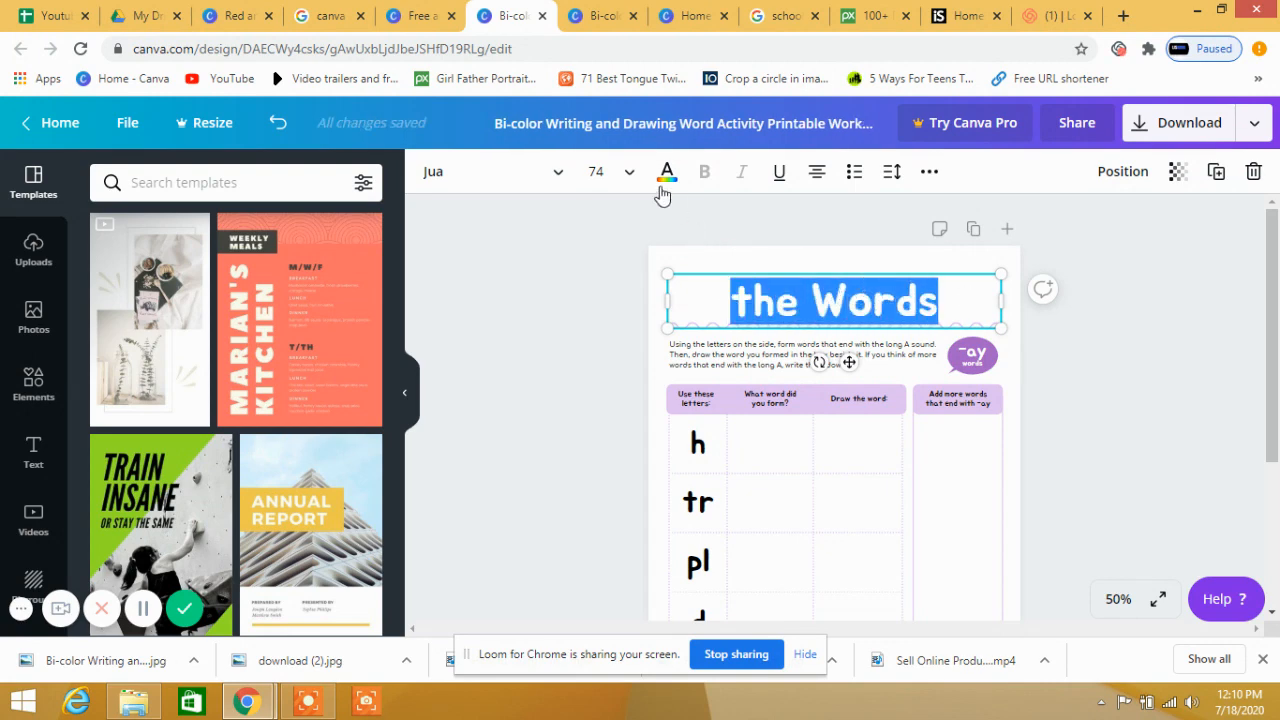
Colour the title text red from the Default Colours.
left_click(666, 172)
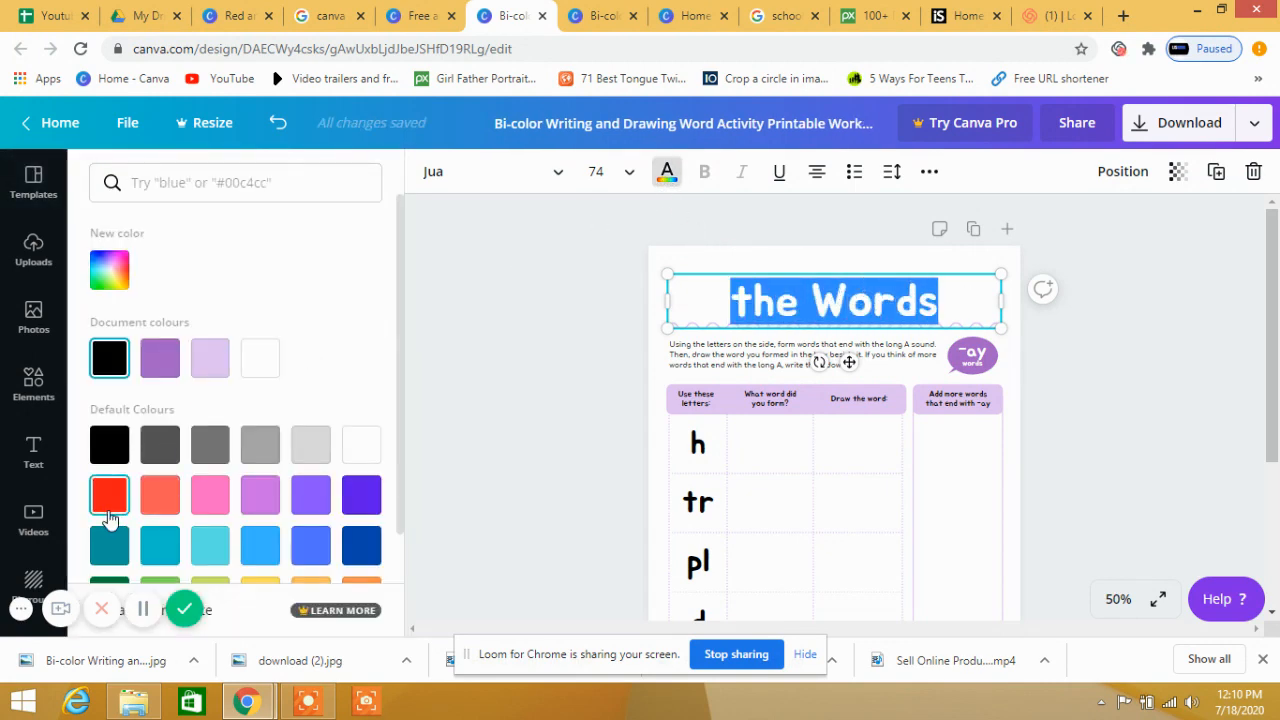
left_click(108, 494)
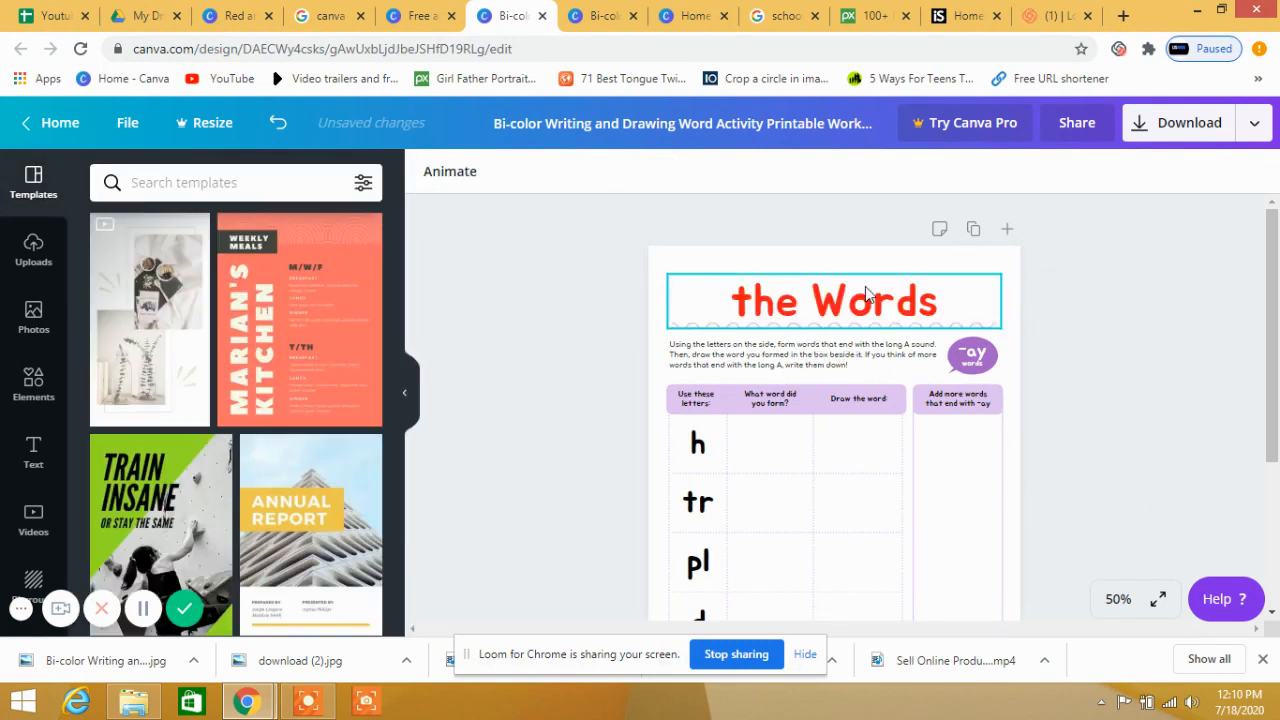
left_click(804, 356)
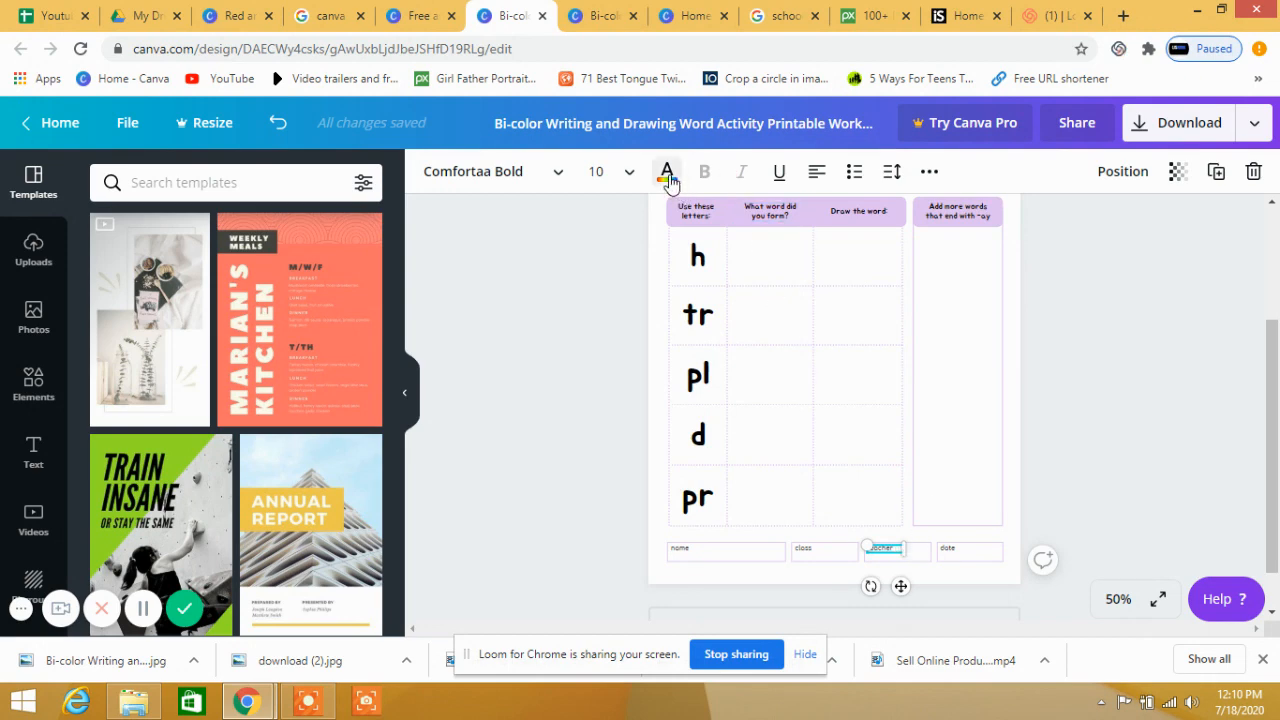
Recolour the footer field text to the title's red from Document colours.
left_click(666, 172)
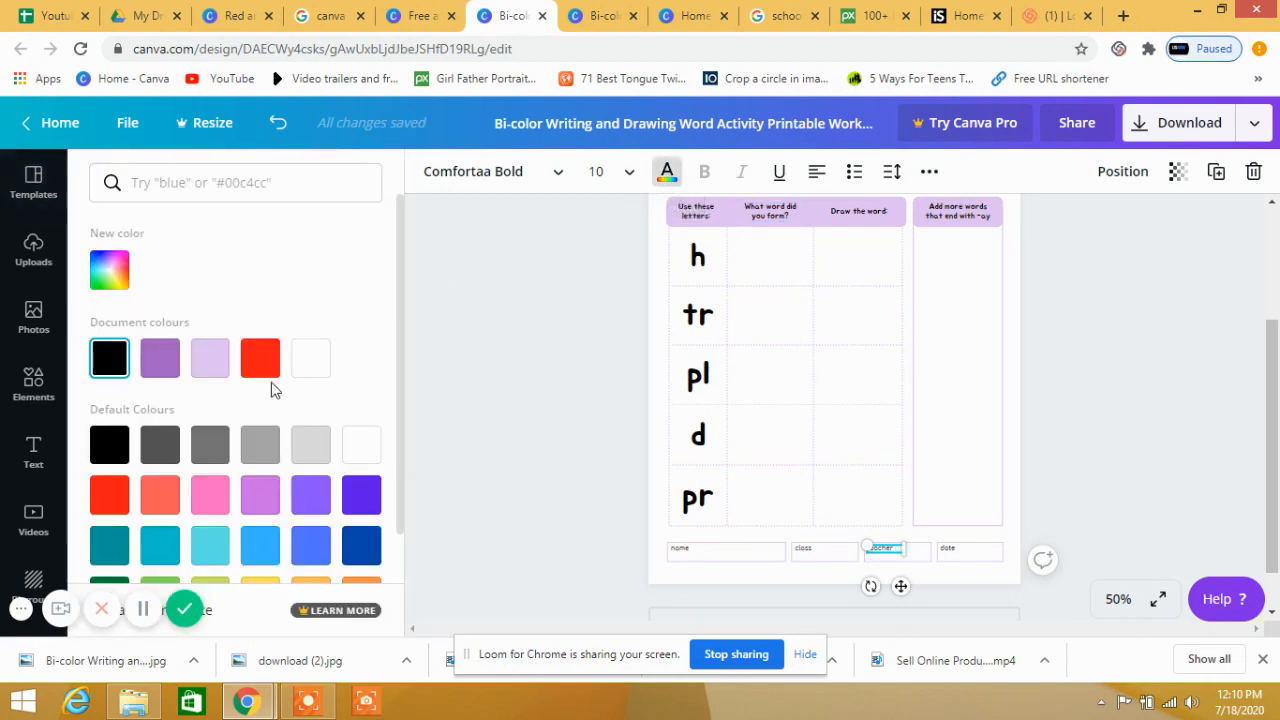
left_click(32, 184)
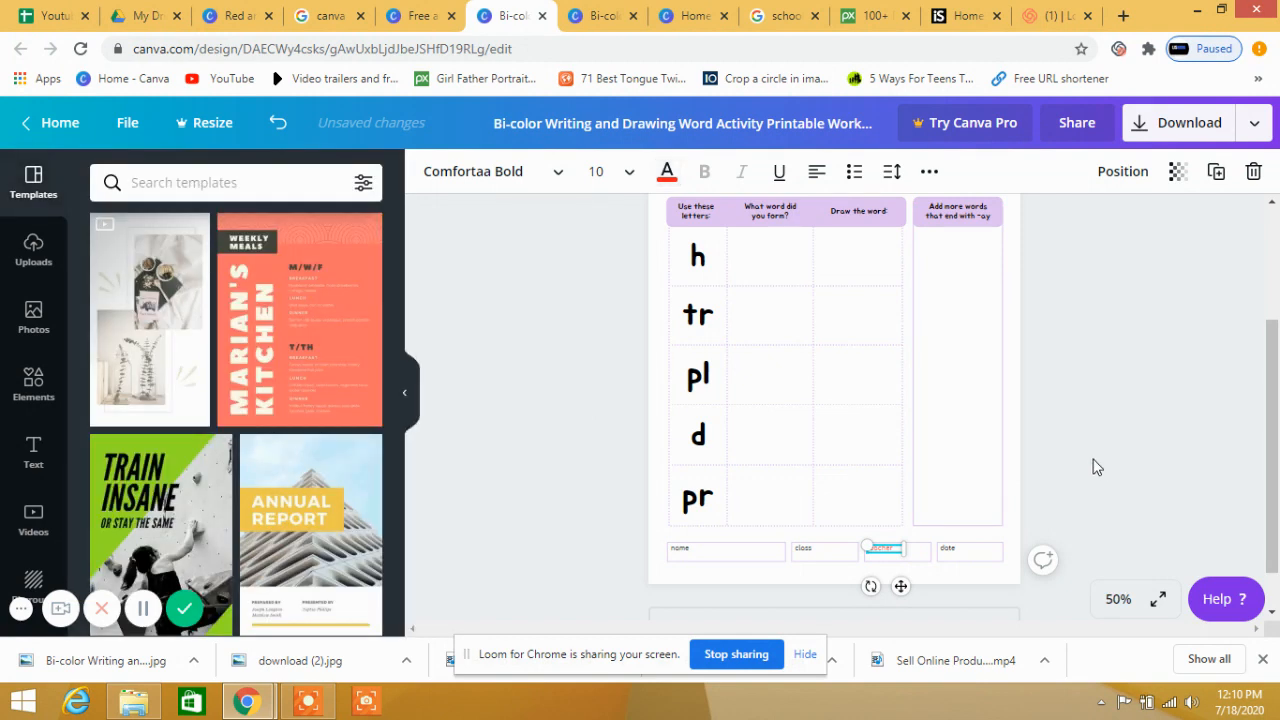
scroll("up", 3)
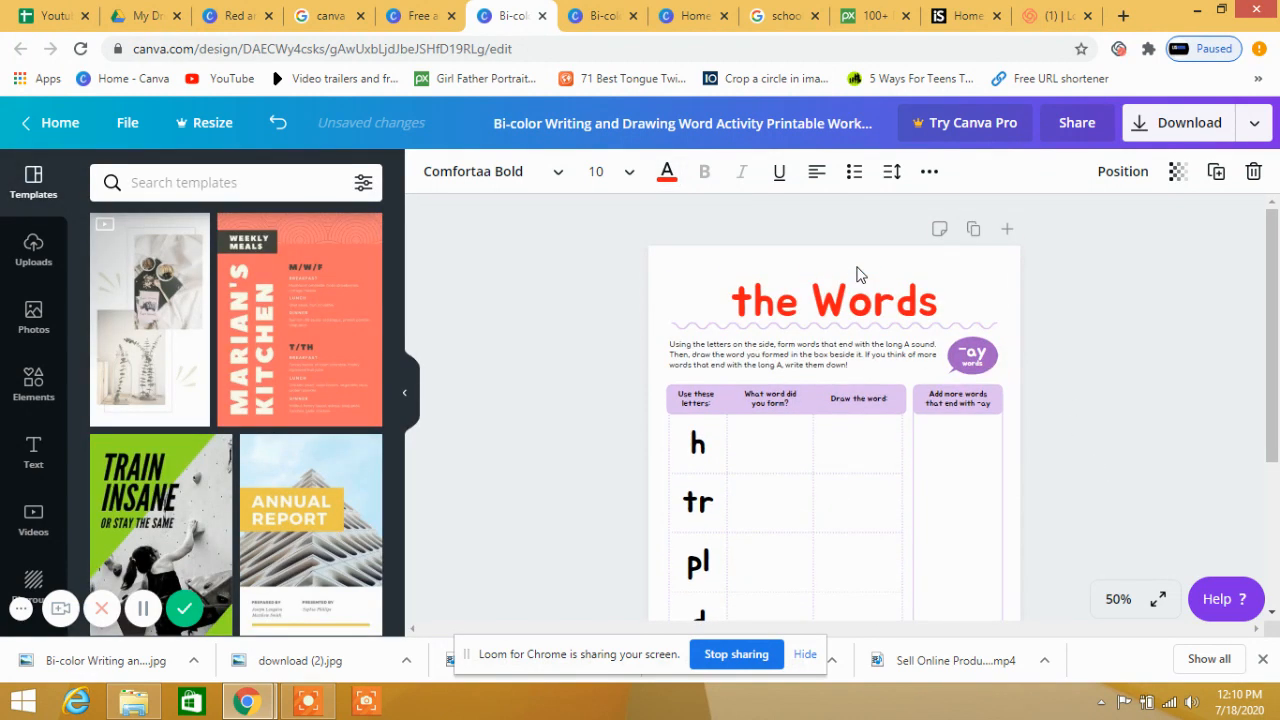
left_click(832, 300)
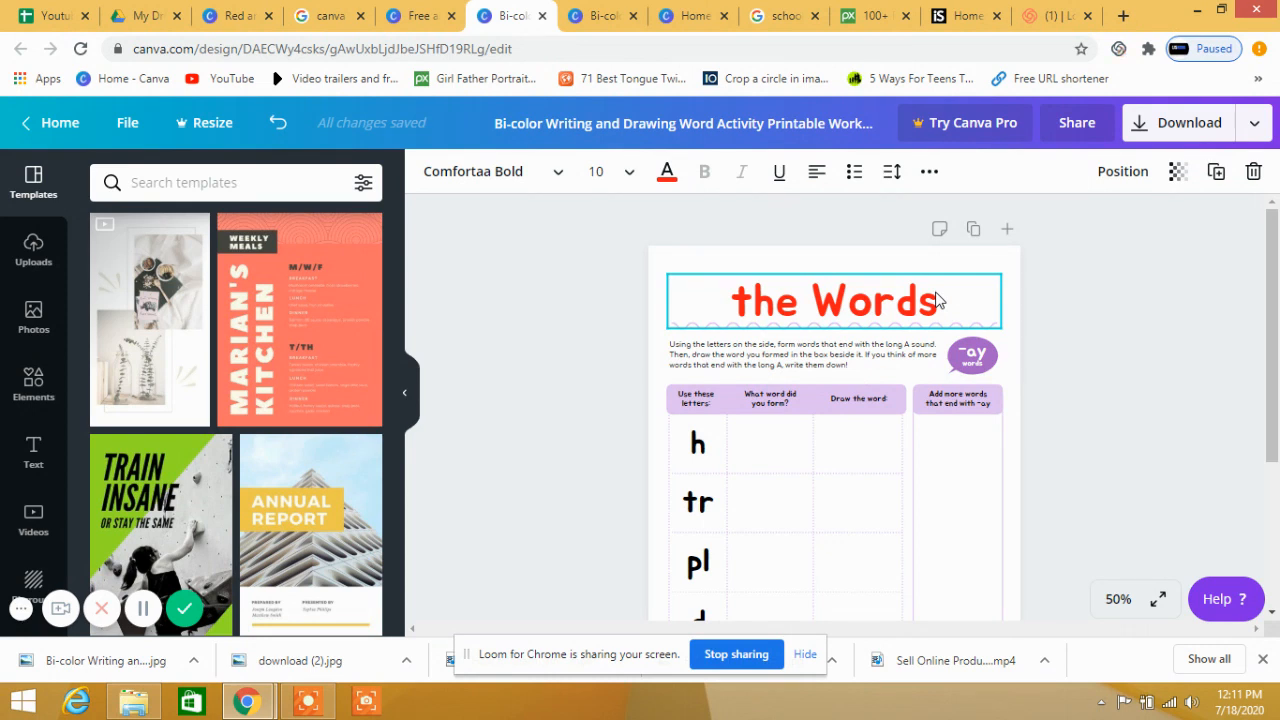
mouse_move(920, 312)
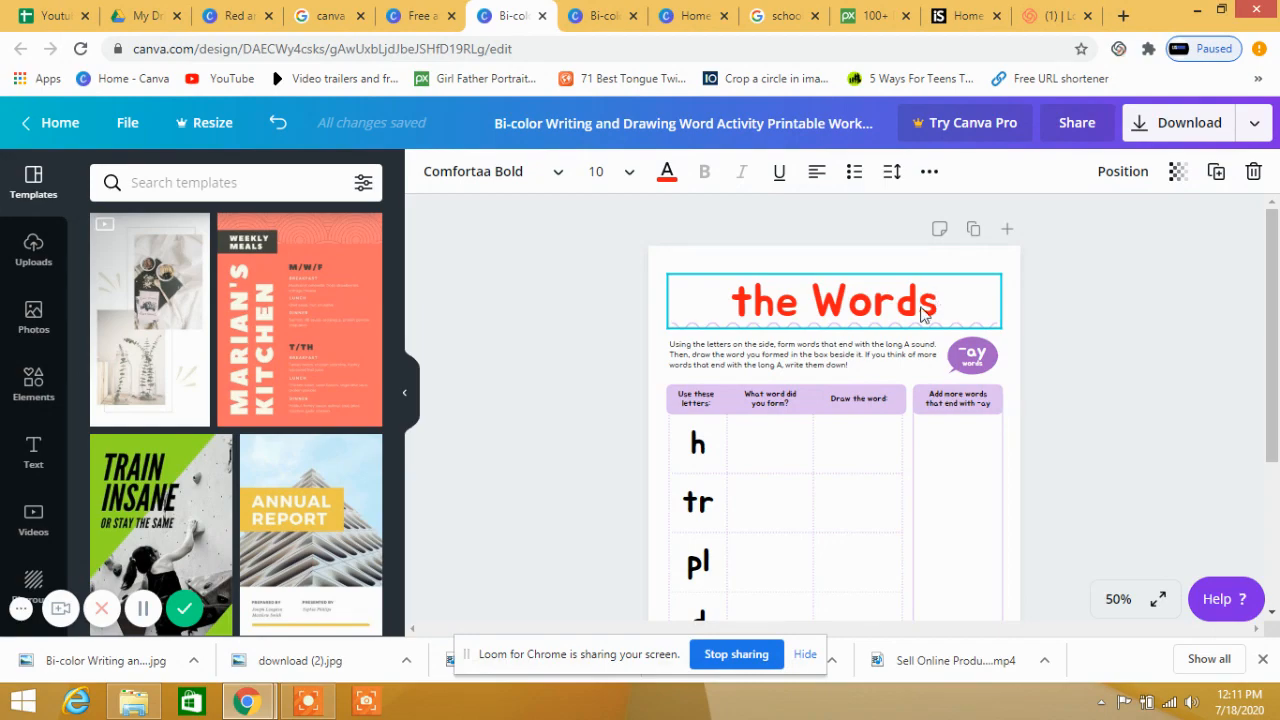